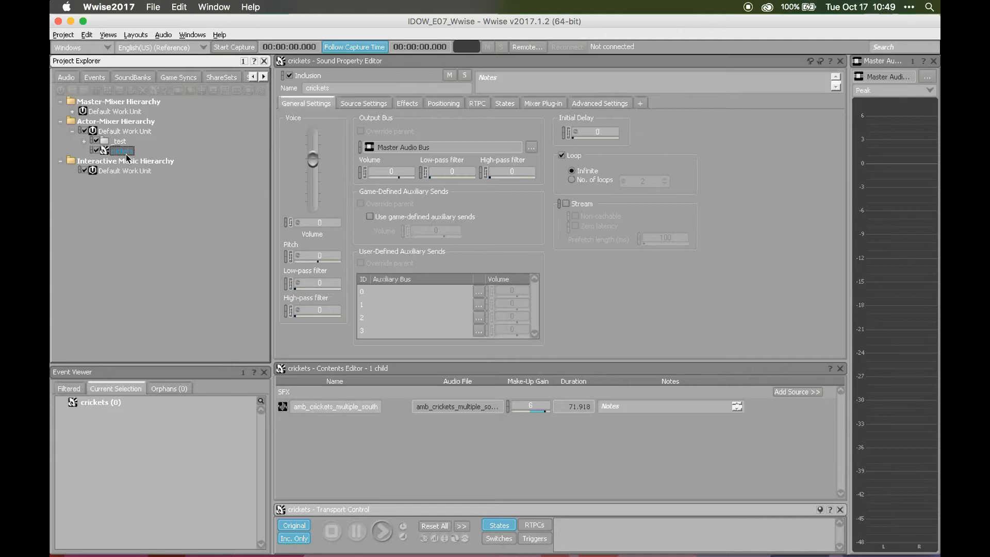
pyautogui.moveTo(140, 160)
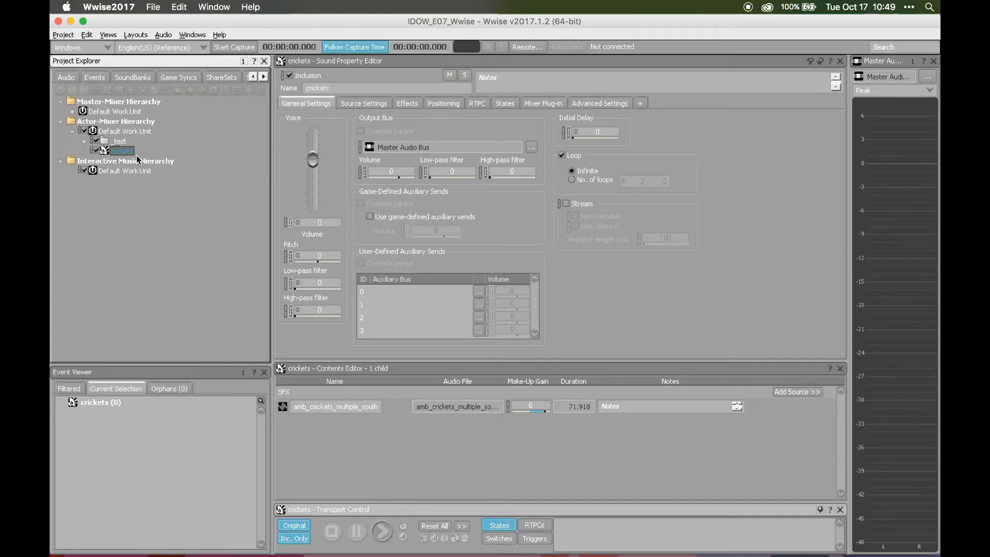
pyautogui.moveTo(211, 202)
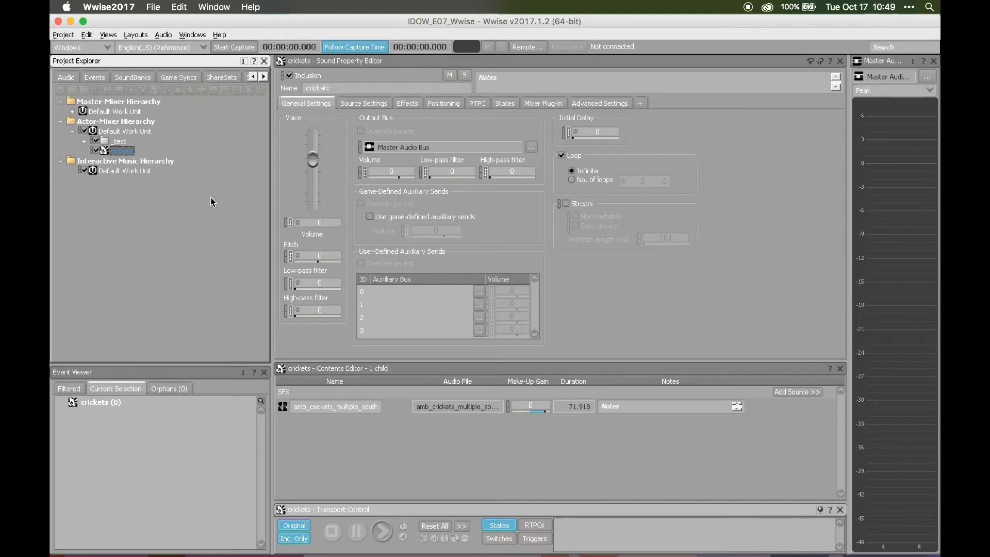
pyautogui.moveTo(192, 176)
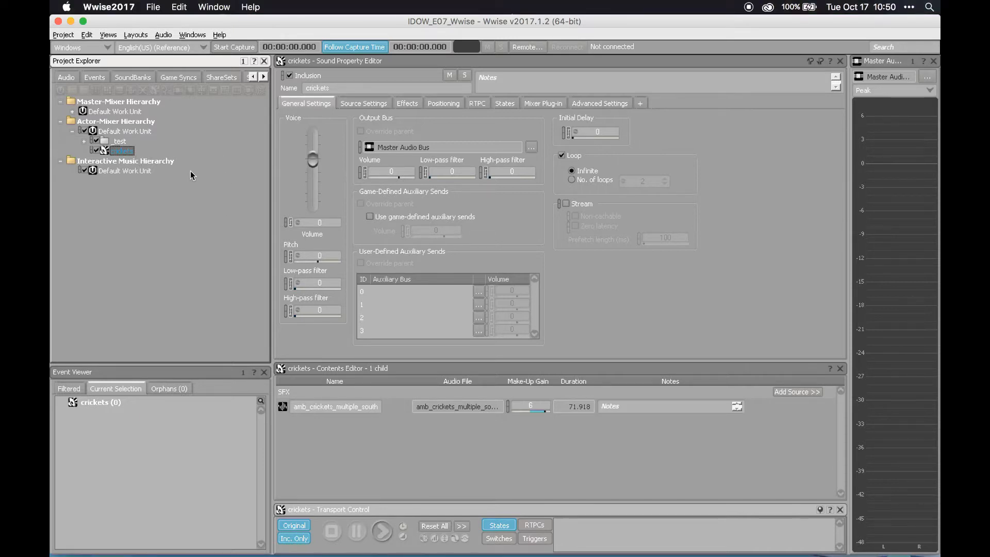
pyautogui.moveTo(211, 222)
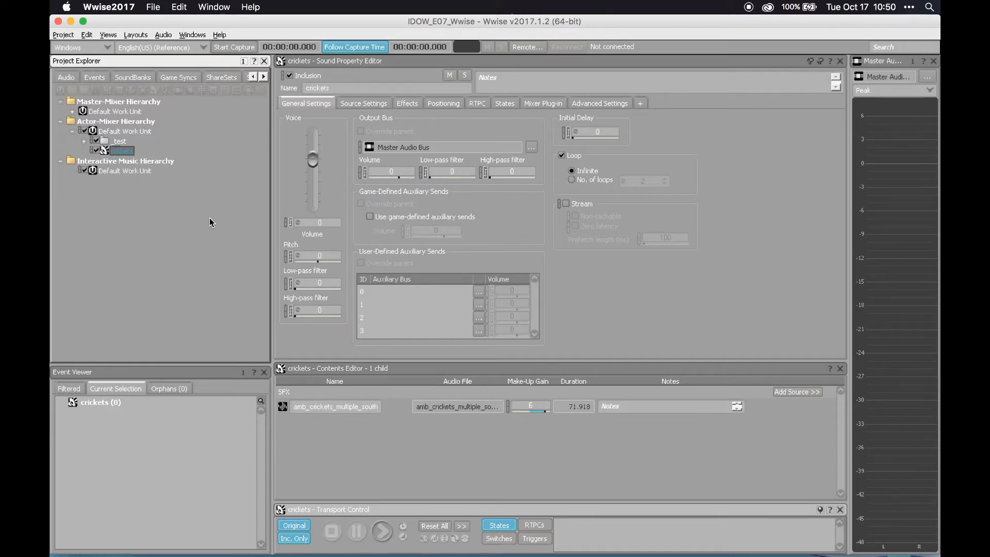
pyautogui.moveTo(209, 232)
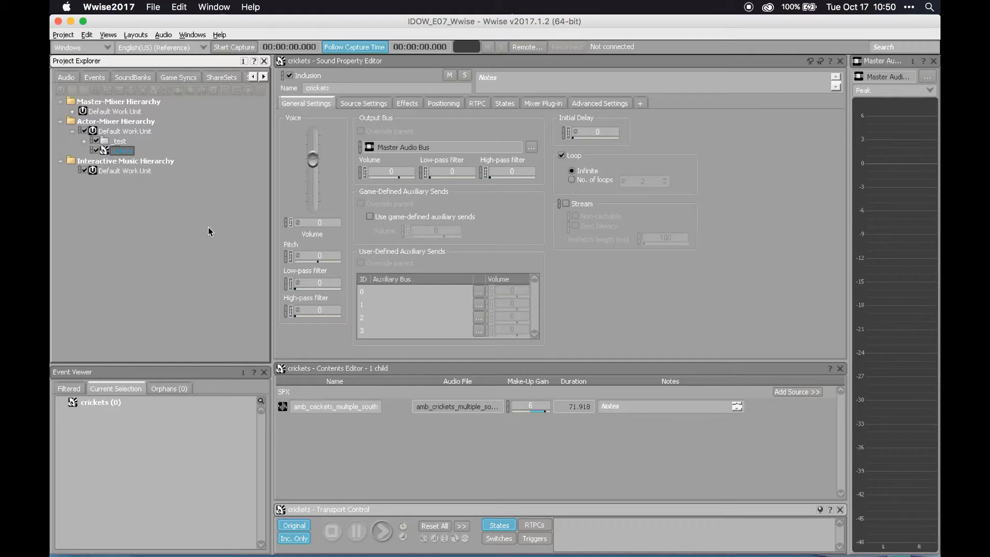
pyautogui.moveTo(219, 196)
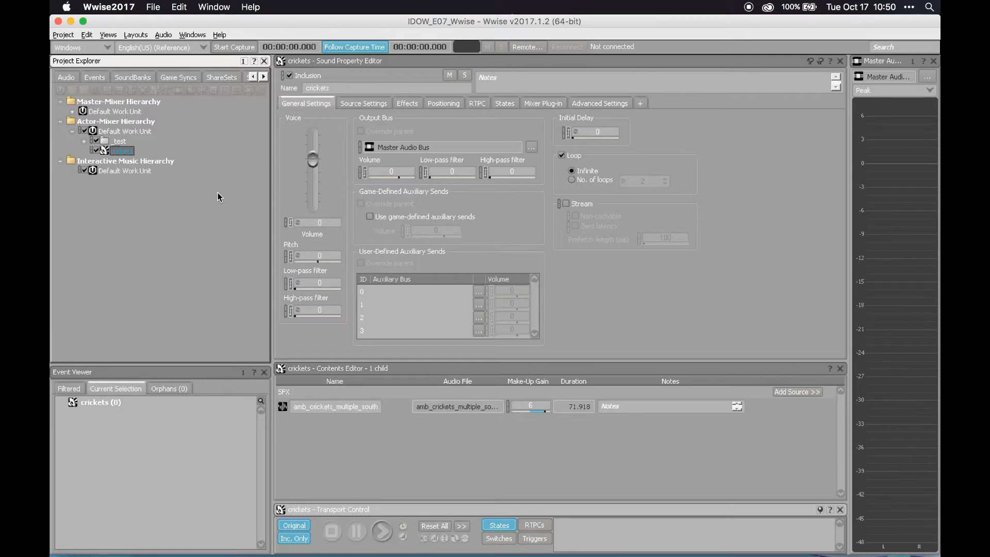
pyautogui.moveTo(184, 101)
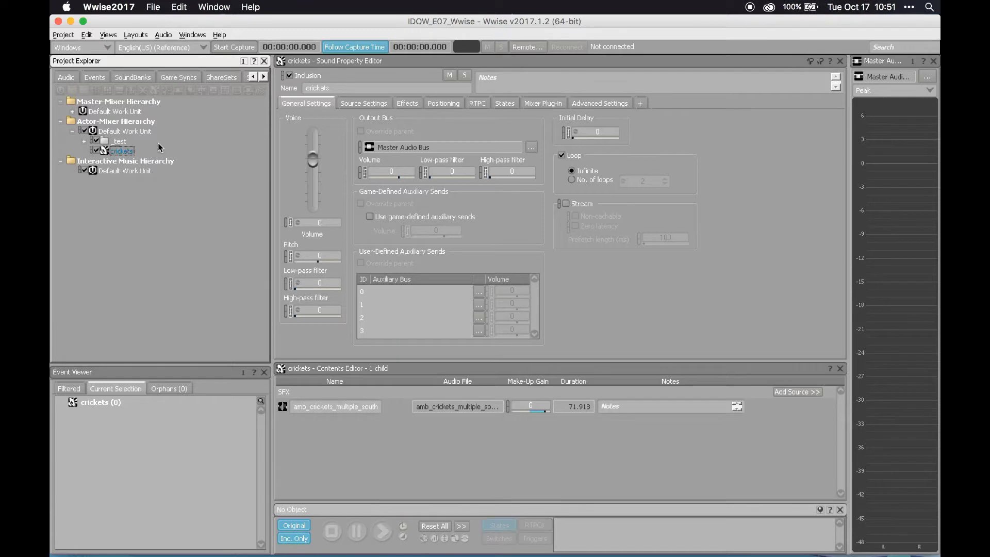
# Add a new Sound SFX 'sine' with a Wwise Sine source at 220 Hz, gain -20, and audition it
pyautogui.click(123, 131)
pyautogui.write('sin')
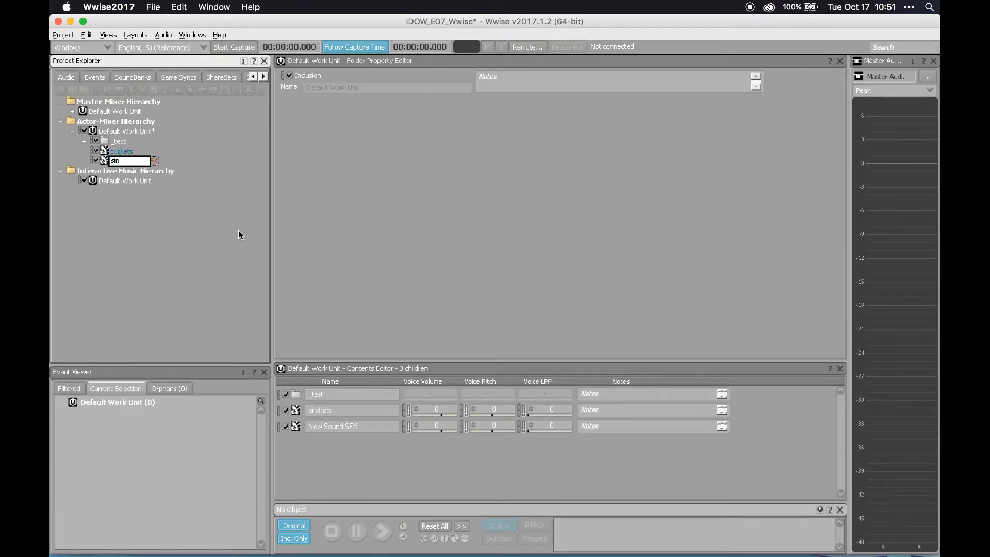
pyautogui.click(796, 392)
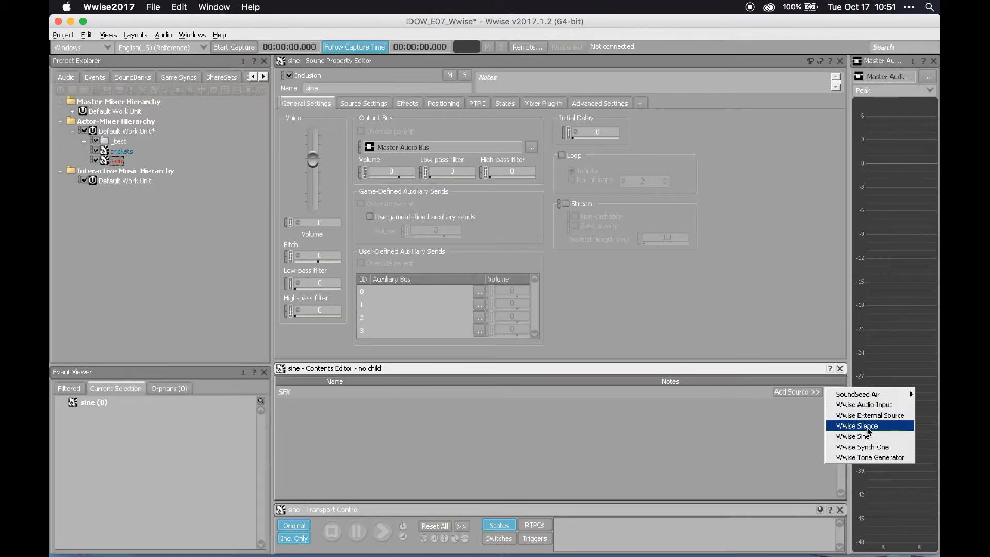
pyautogui.click(857, 436)
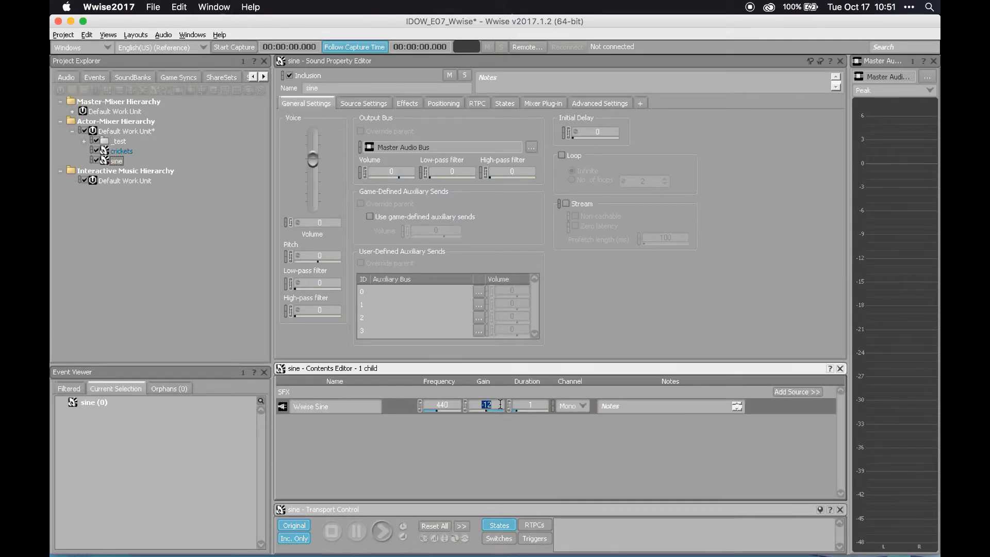
pyautogui.write('20')
pyautogui.click(439, 405)
pyautogui.write('220')
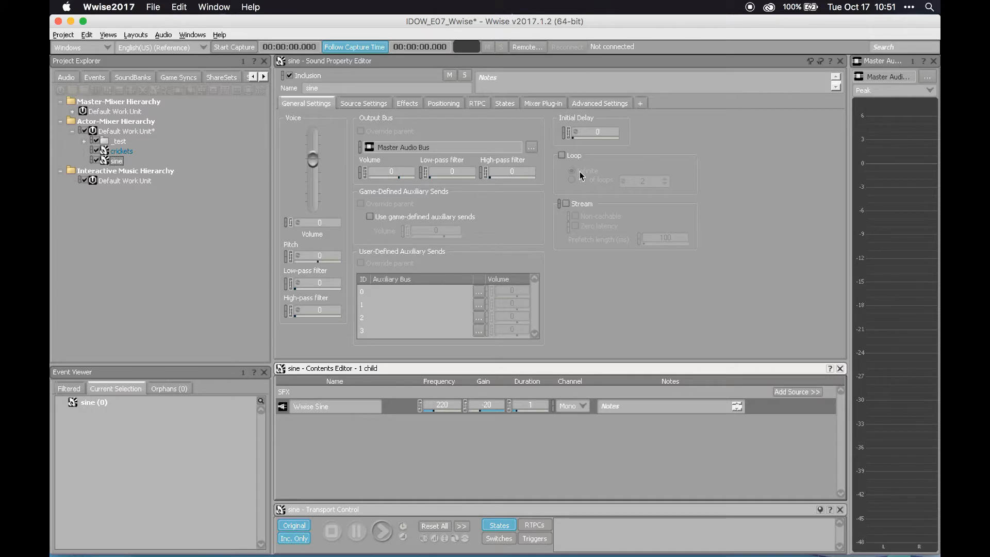
pyautogui.click(382, 531)
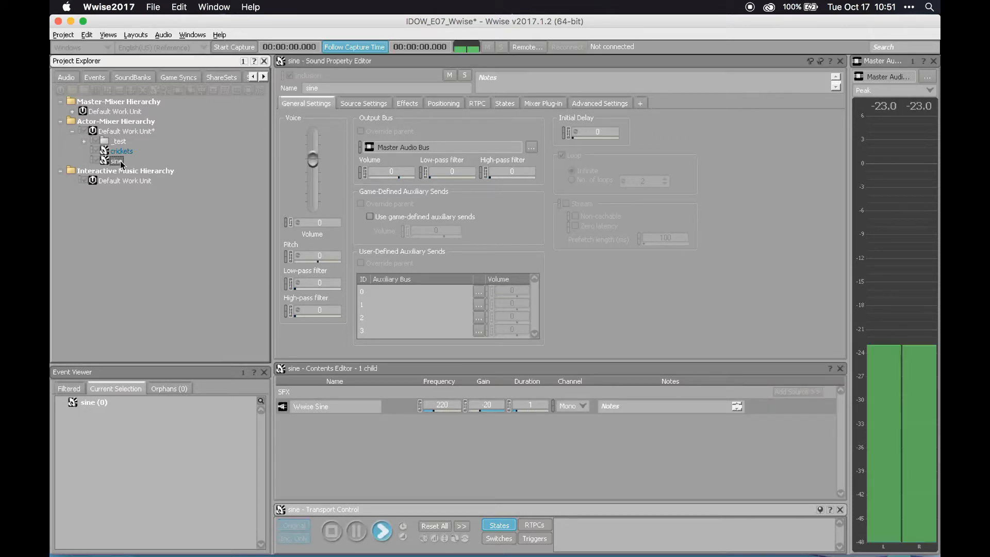
# Add an RTPC on the sine sound controlling Voice Pitch and bring up its X-axis source choices
pyautogui.click(562, 155)
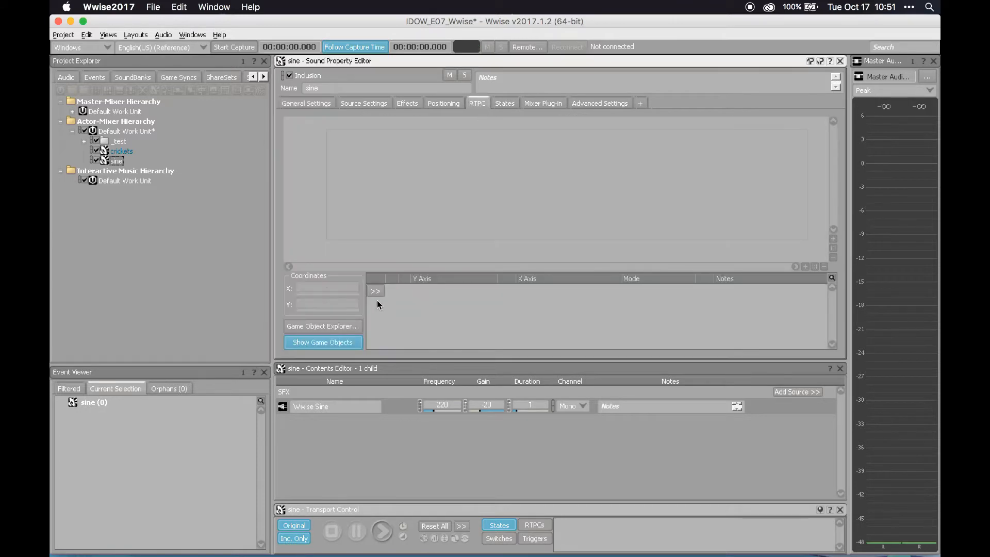
pyautogui.click(374, 291)
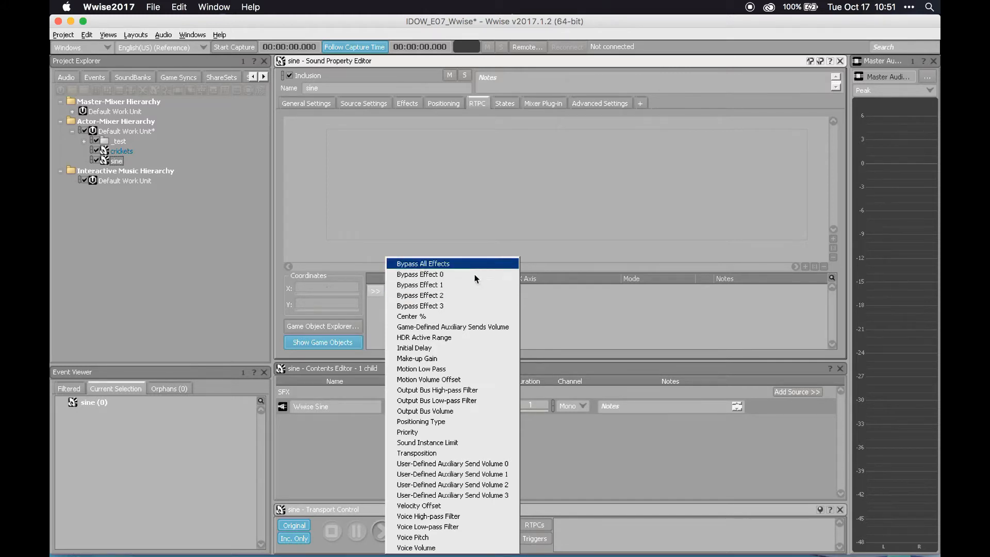
pyautogui.click(413, 538)
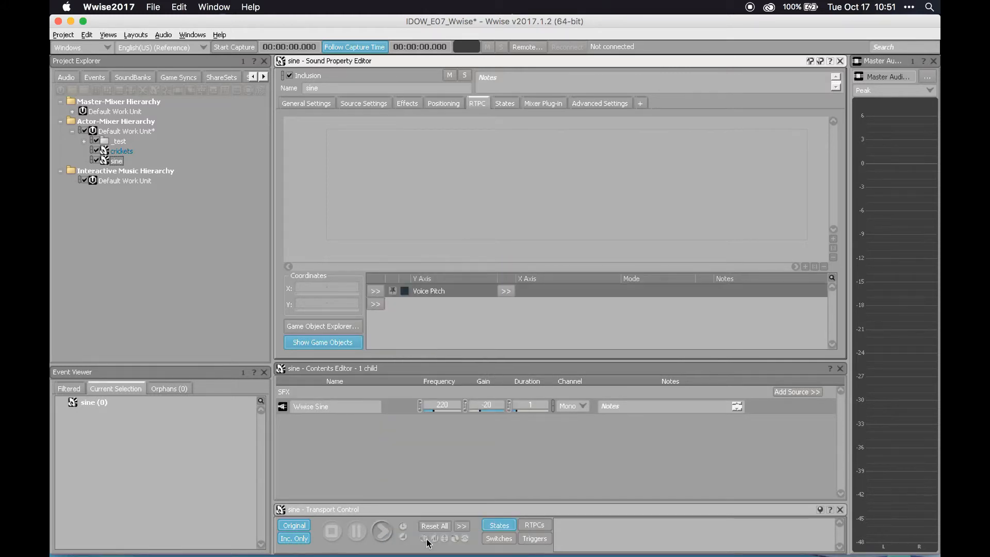
pyautogui.click(505, 291)
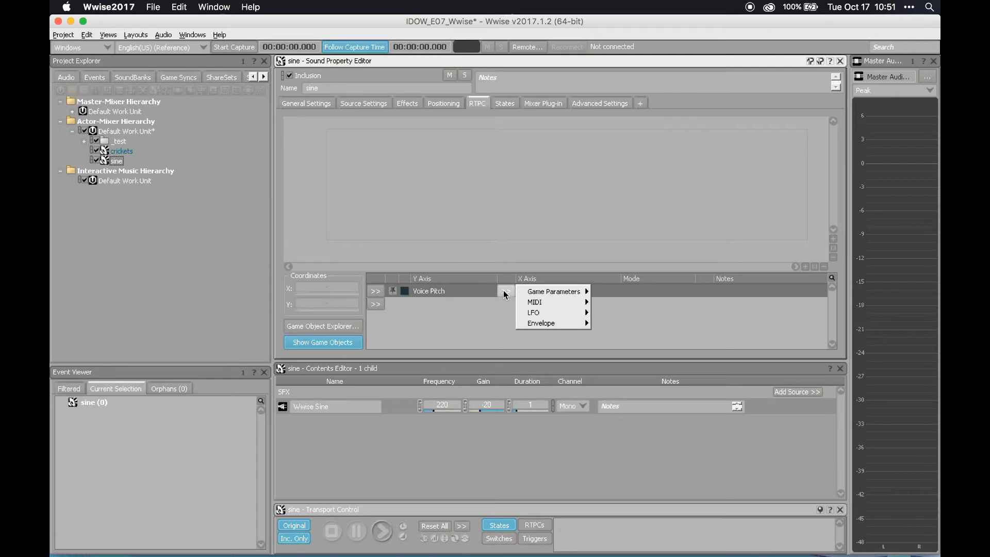
pyautogui.moveTo(534, 303)
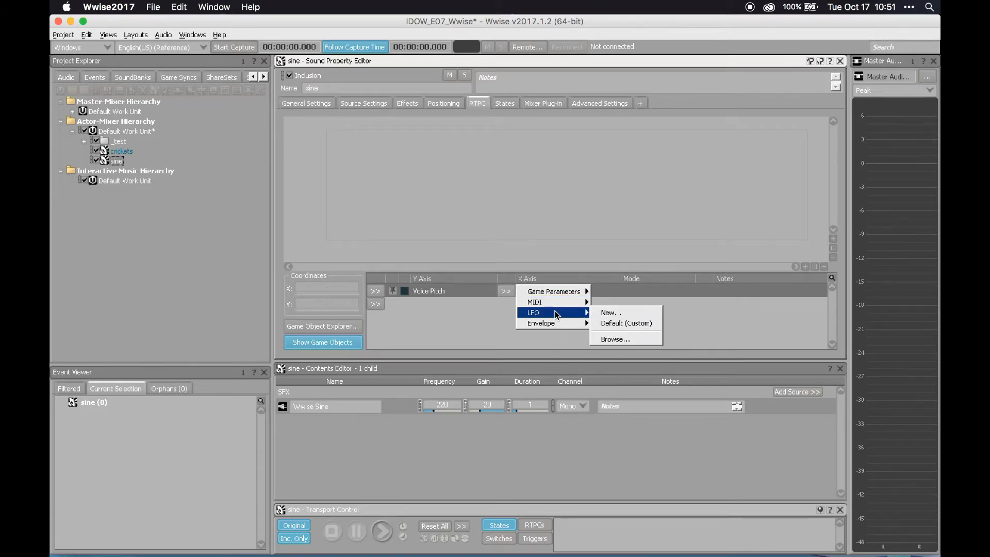
# Drive Voice Pitch with a custom LFO modulator using a Random waveform, depth 100, frequency 1
pyautogui.click(626, 323)
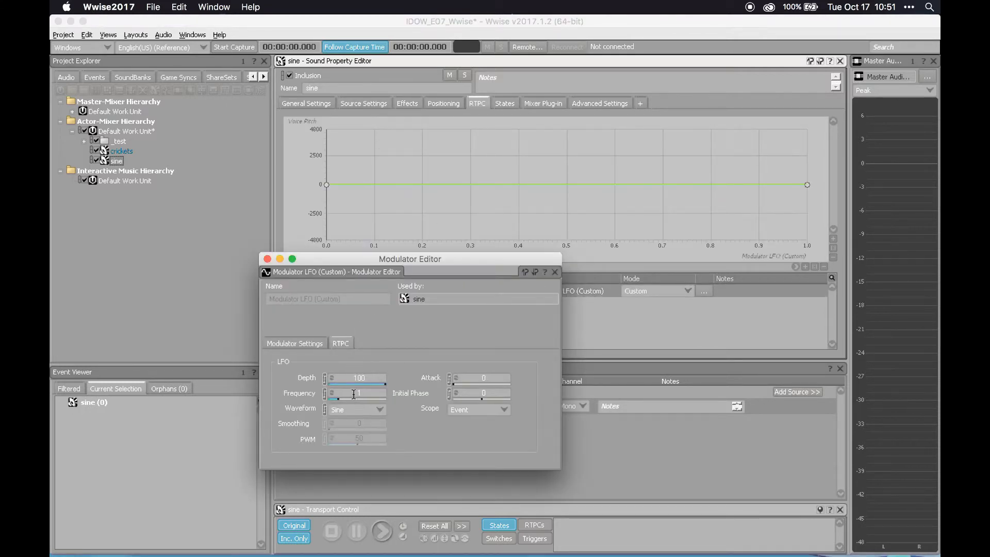
pyautogui.click(356, 410)
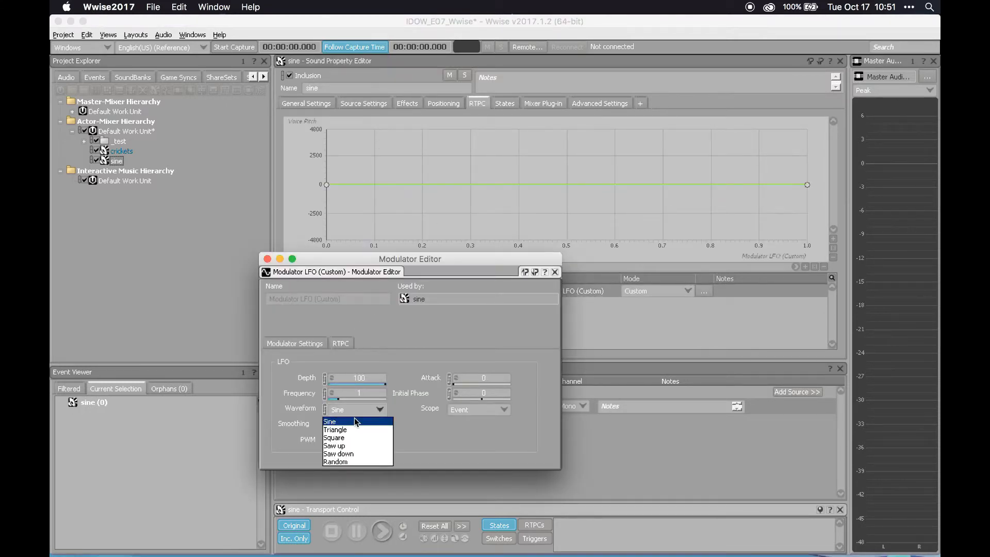
pyautogui.moveTo(359, 462)
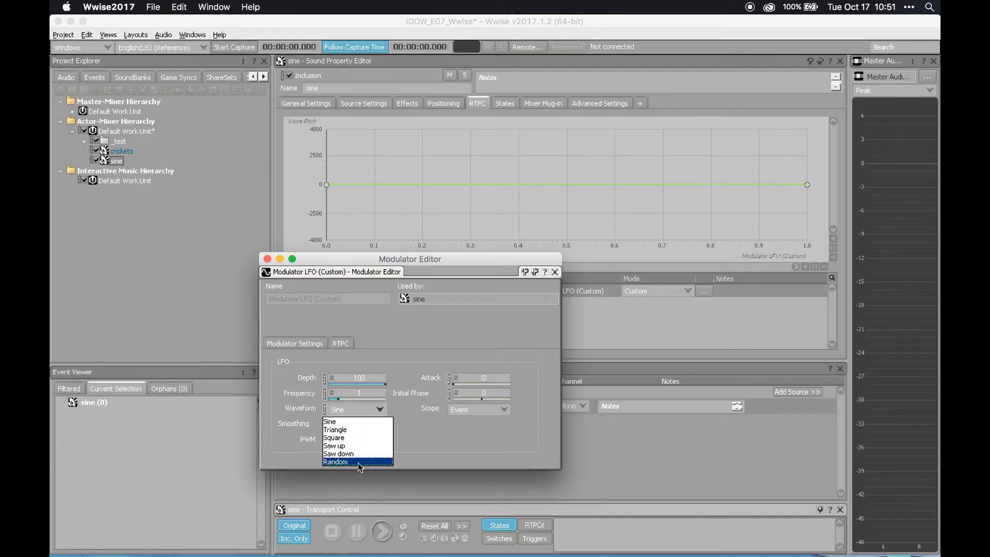
pyautogui.click(335, 461)
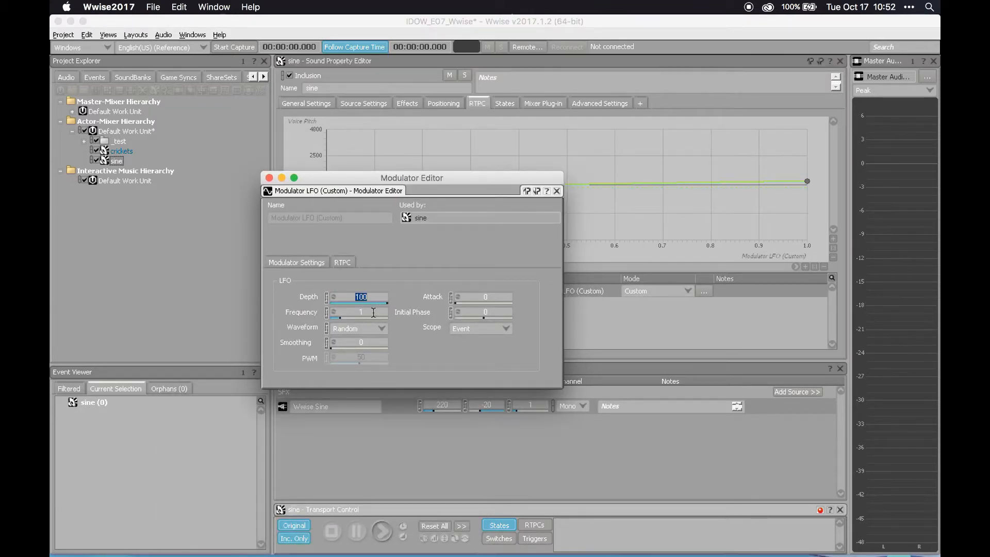
pyautogui.click(360, 311)
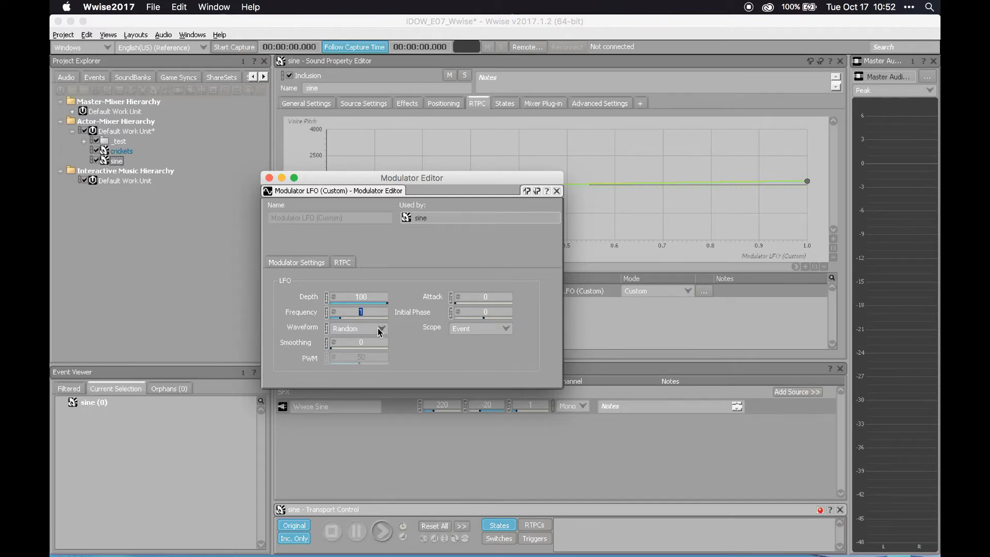
pyautogui.click(381, 328)
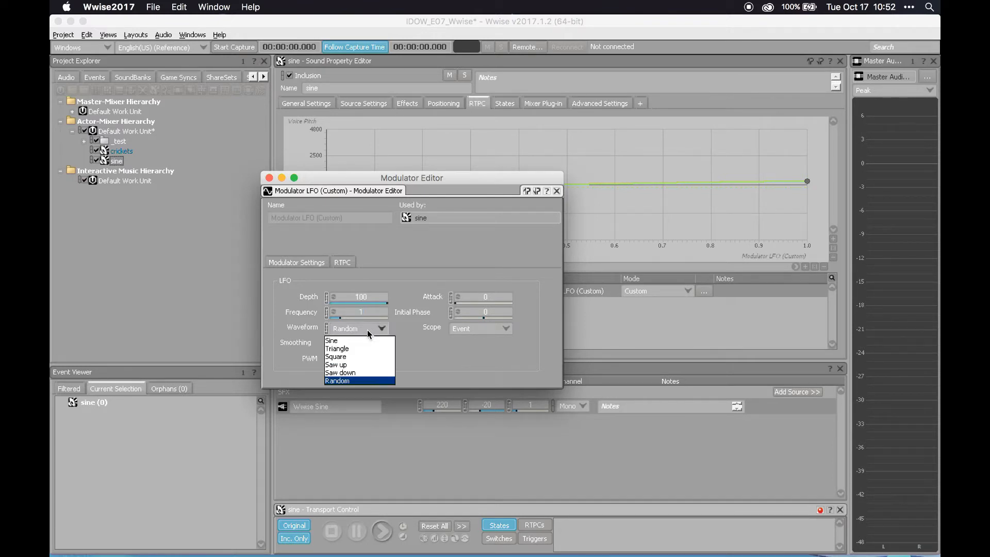
pyautogui.click(336, 380)
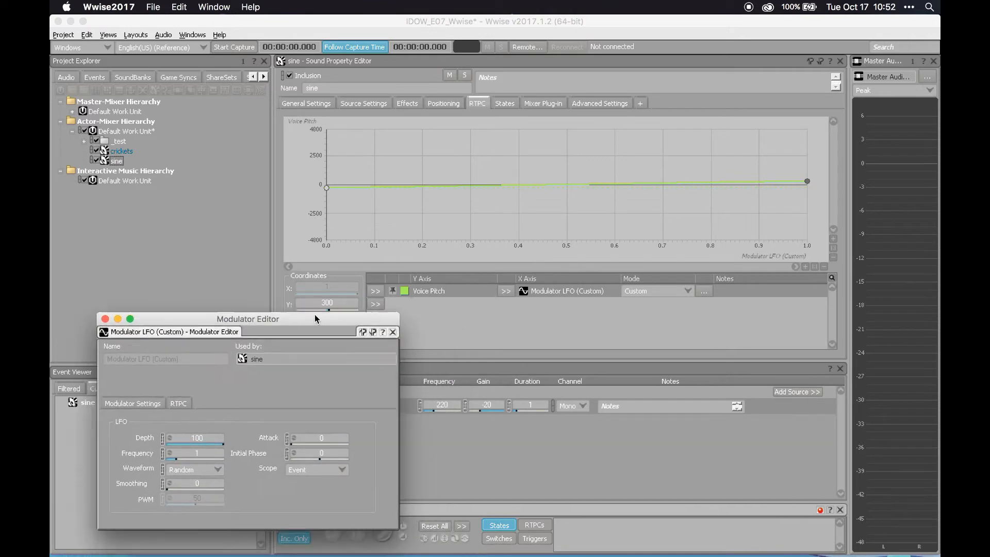
# Begin editing the LFO frequency, currently 1, with depth 100 and Random waveform
pyautogui.click(399, 308)
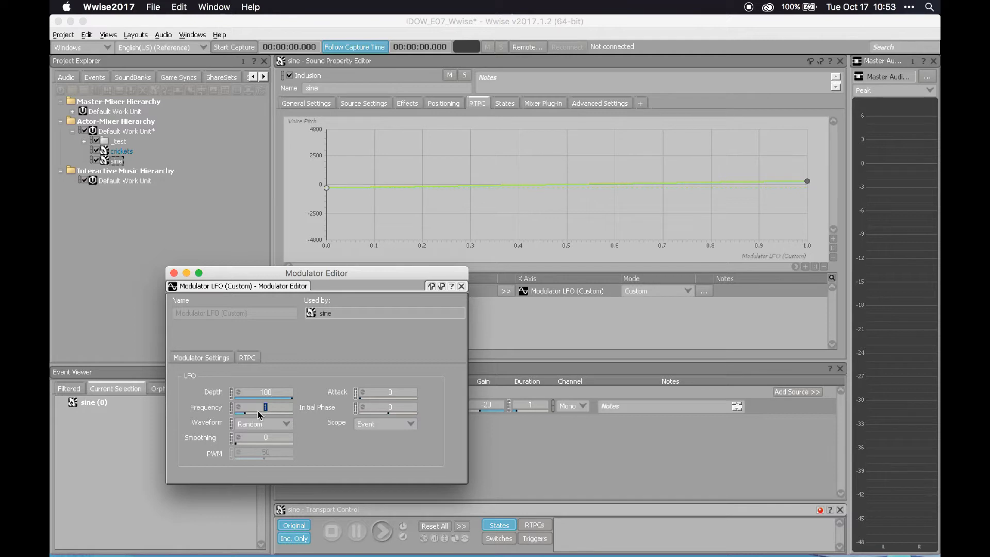
pyautogui.moveTo(246, 417)
pyautogui.write('2')
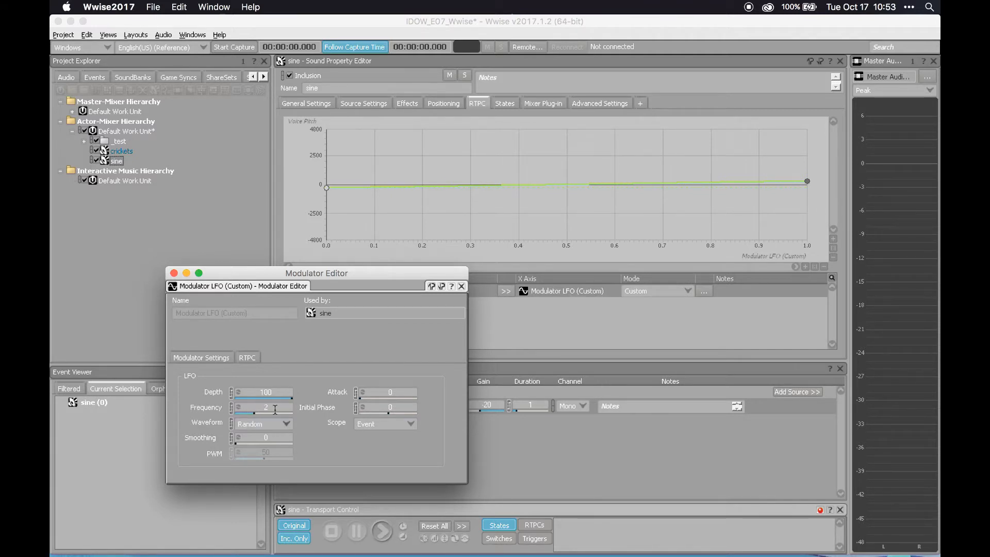
pyautogui.moveTo(297, 410)
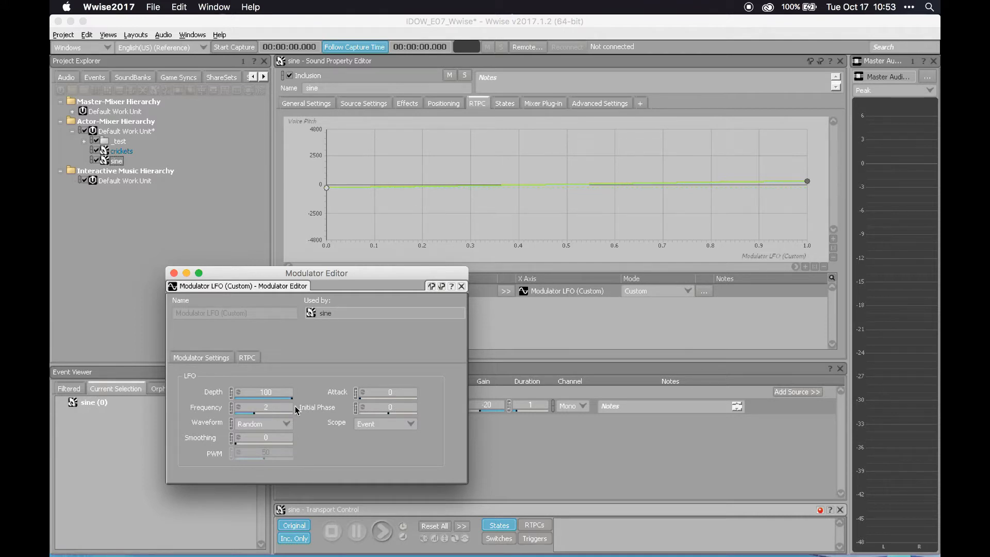
pyautogui.click(382, 530)
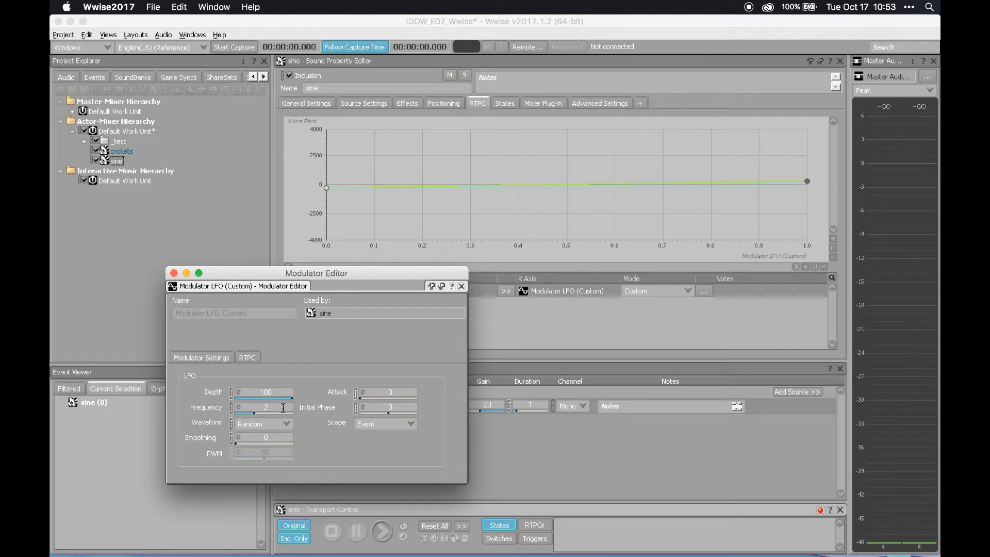
pyautogui.moveTo(286, 437)
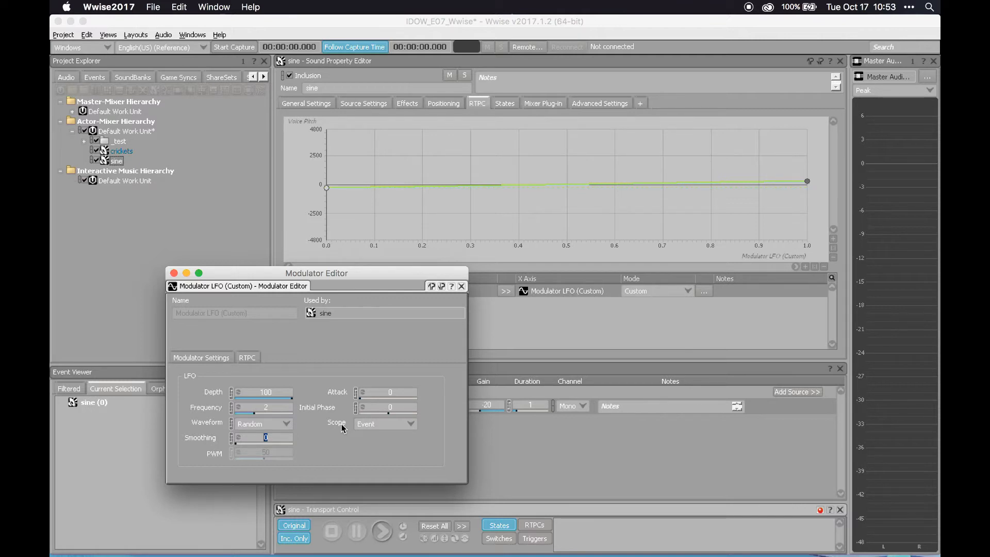
# Raise the LFO smoothing to 100 and audition the smoother random pitch on the sine sound
pyautogui.click(380, 531)
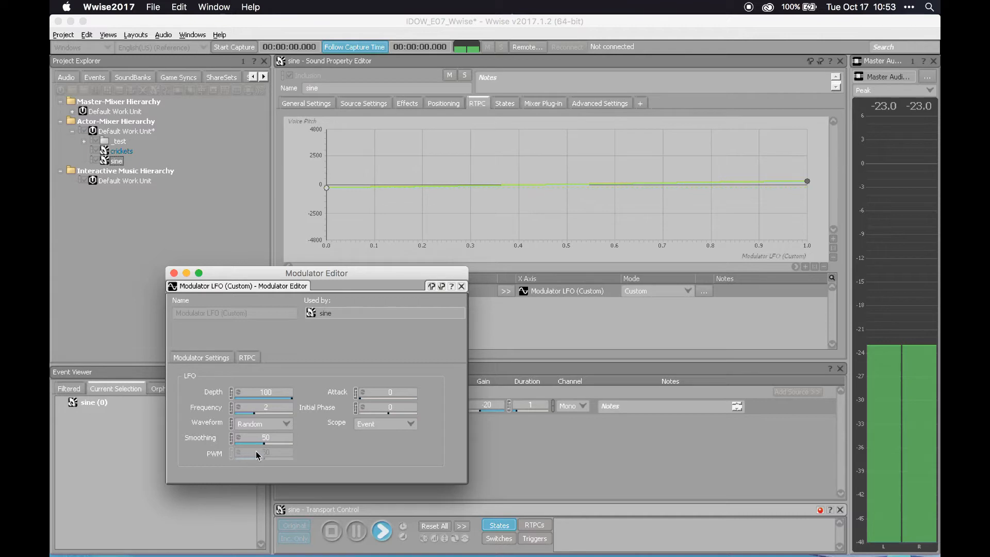
pyautogui.moveTo(263, 451)
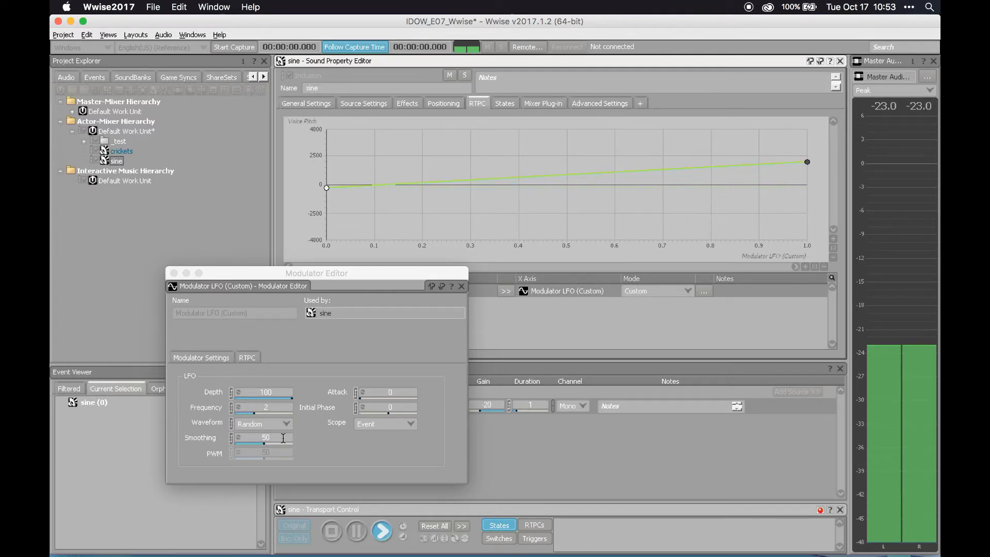
pyautogui.tripleClick(265, 437)
pyautogui.write('25')
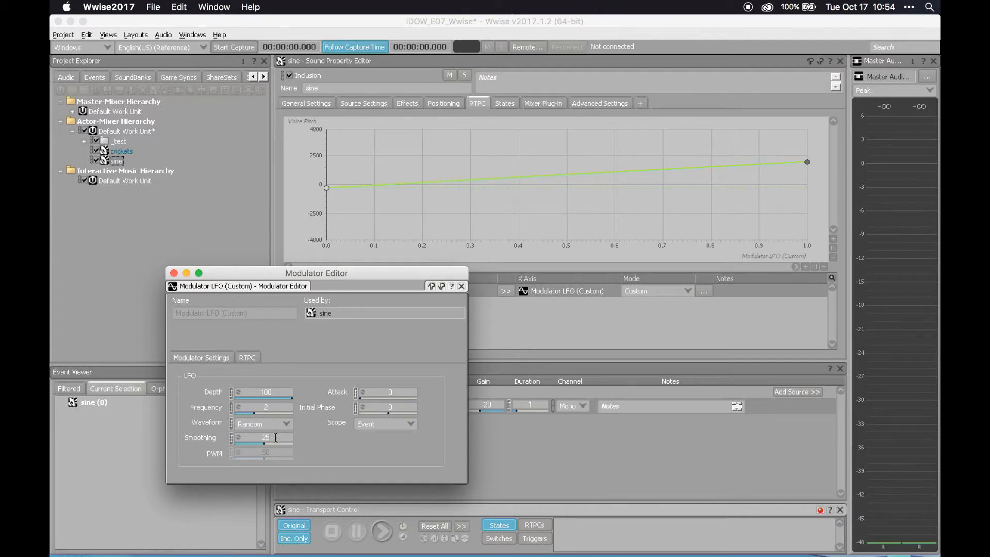
pyautogui.click(381, 531)
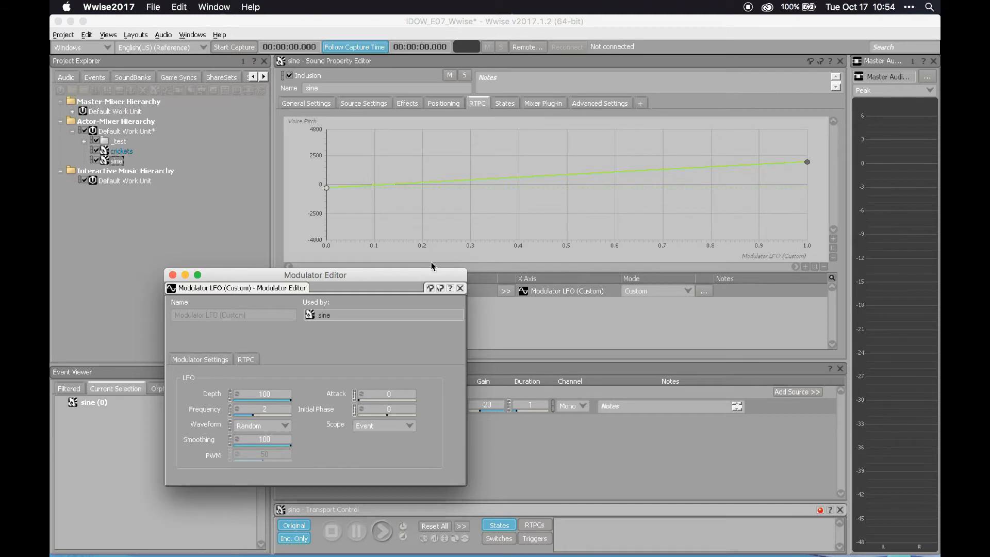
pyautogui.click(381, 530)
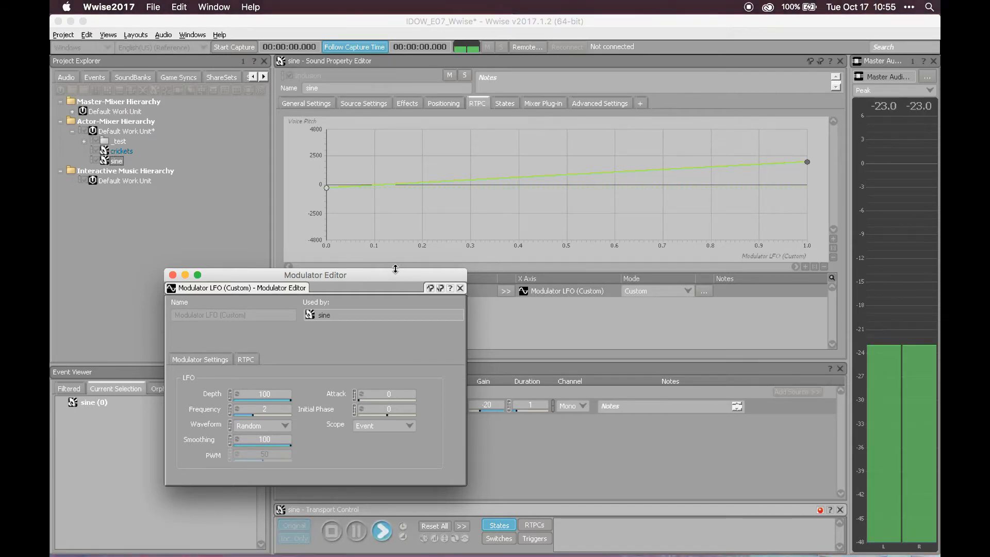
pyautogui.moveTo(323, 466)
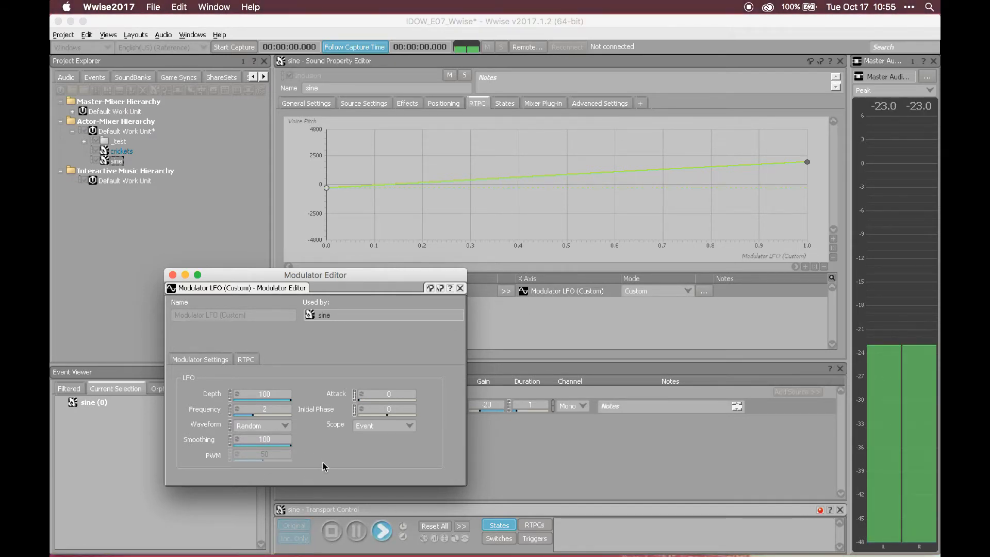
pyautogui.moveTo(306, 455)
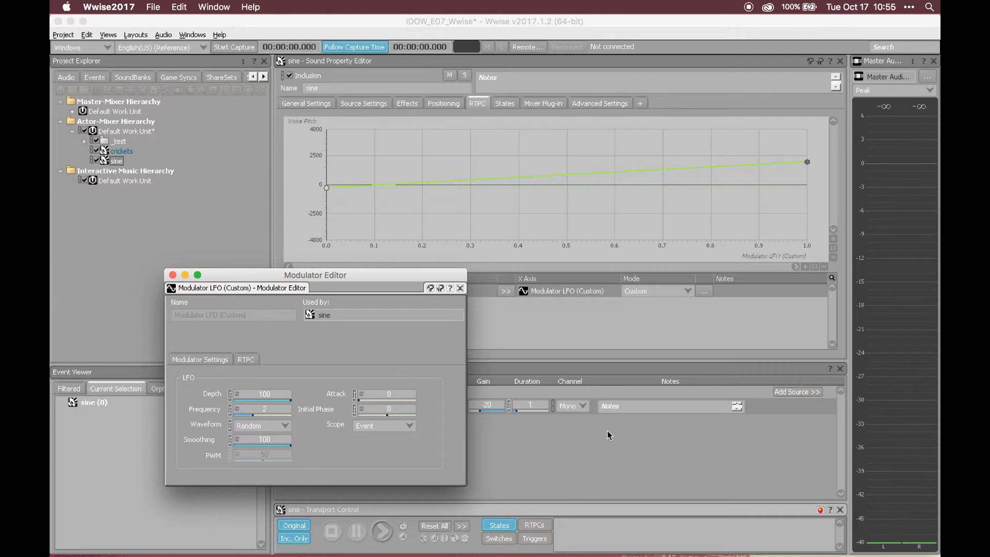
pyautogui.moveTo(717, 396)
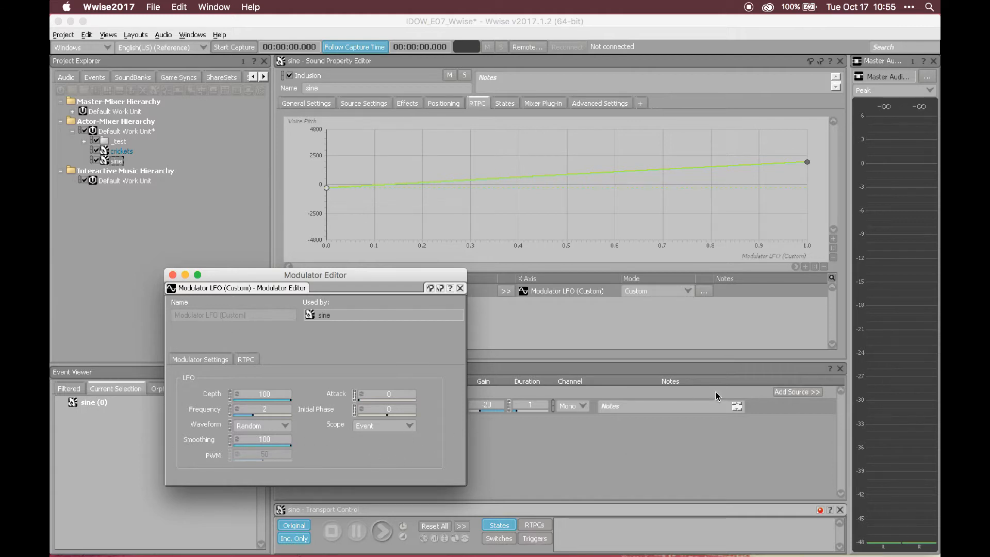
pyautogui.moveTo(274, 420)
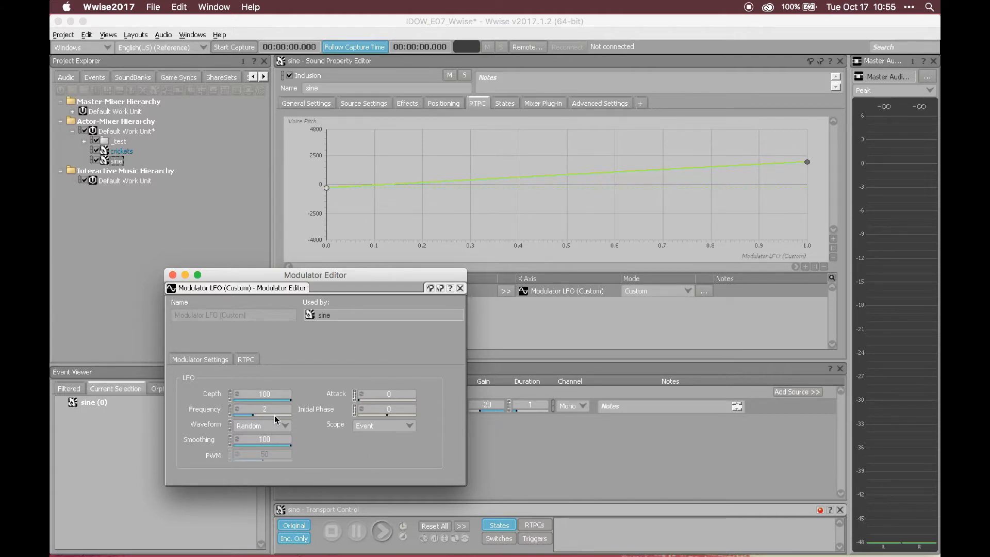
pyautogui.moveTo(274, 418)
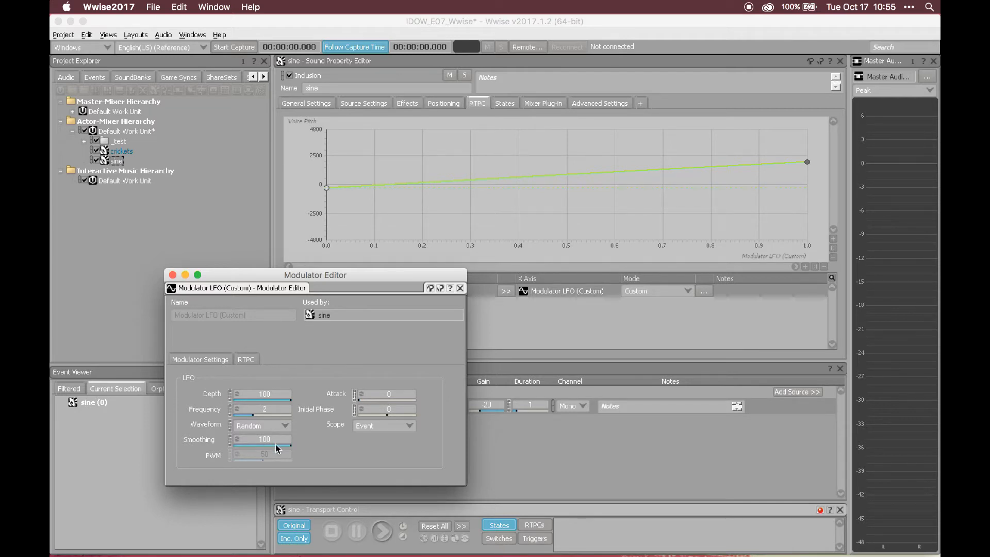
pyautogui.moveTo(340, 451)
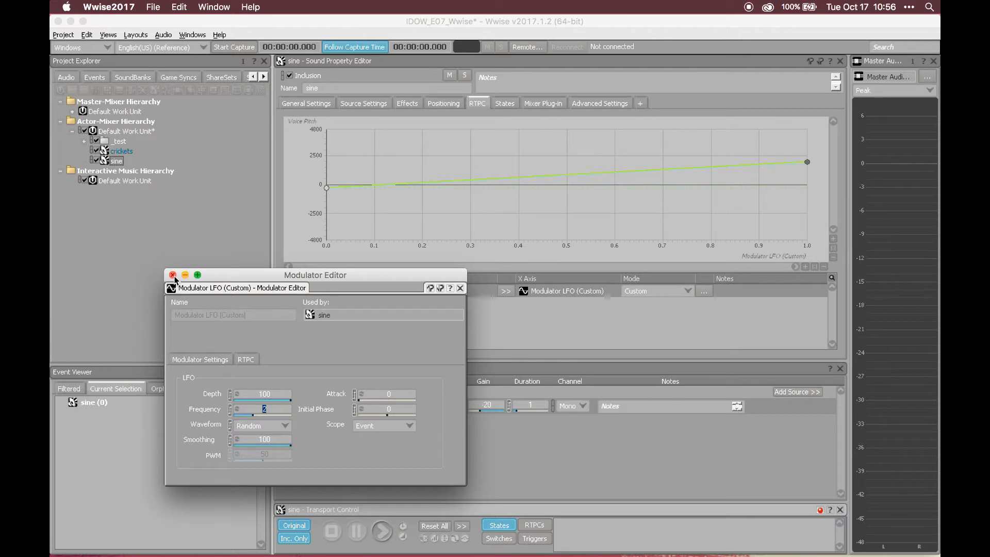
# Close the Modulator Editor, leaving the sine sound's Voice Pitch RTPC curve visible
pyautogui.click(173, 275)
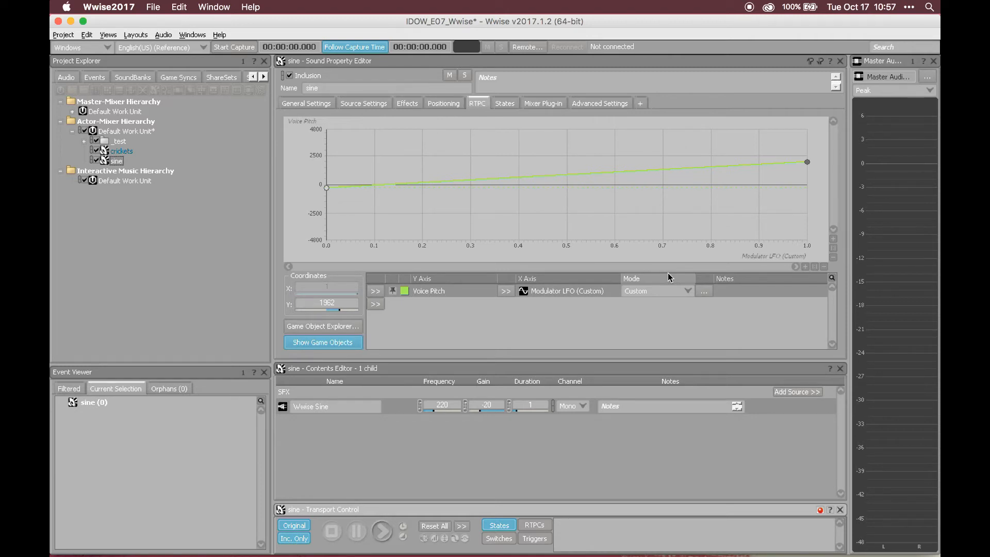
pyautogui.moveTo(811, 291)
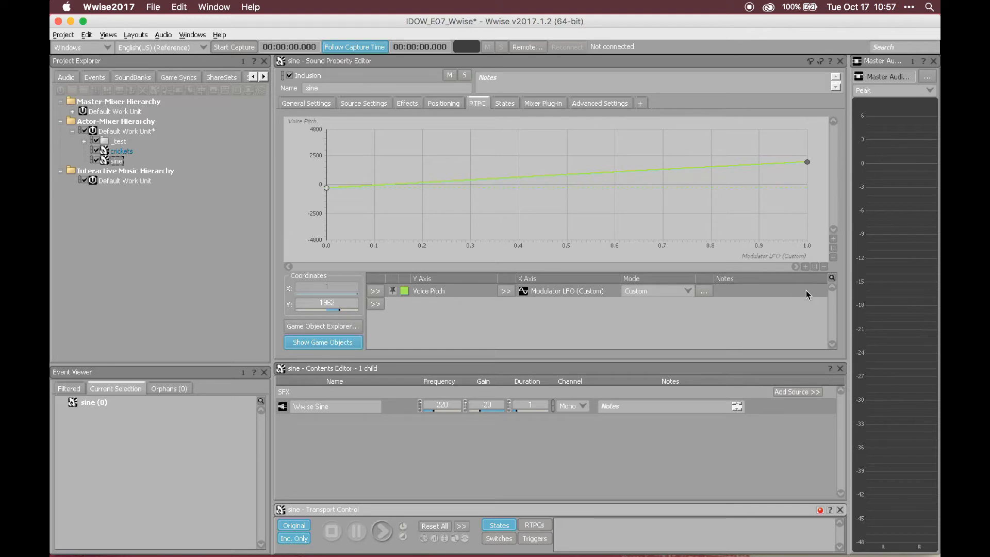
pyautogui.moveTo(505, 196)
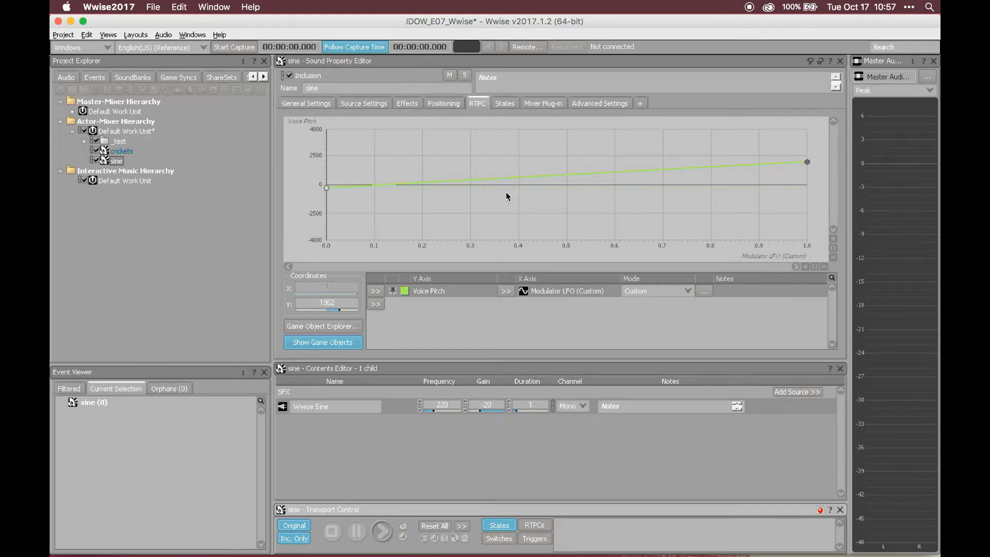
# Select the crickets sound, review its General Settings with infinite looping, and play it
pyautogui.click(122, 151)
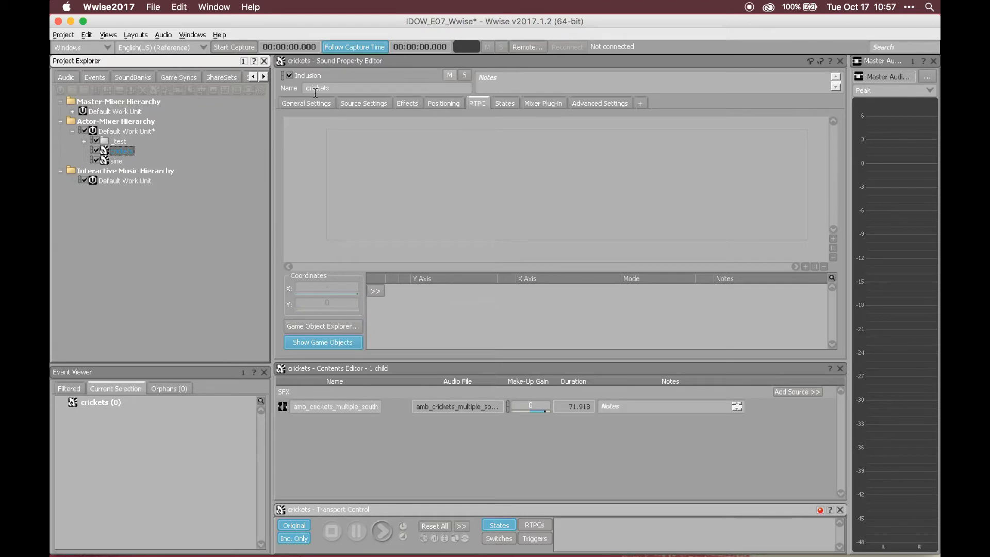
pyautogui.click(306, 103)
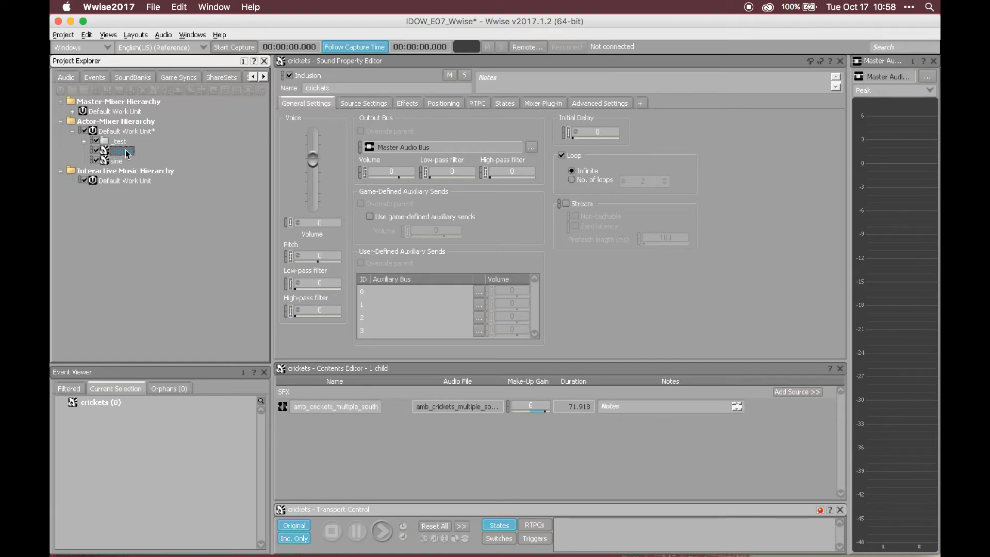
pyautogui.moveTo(116, 161)
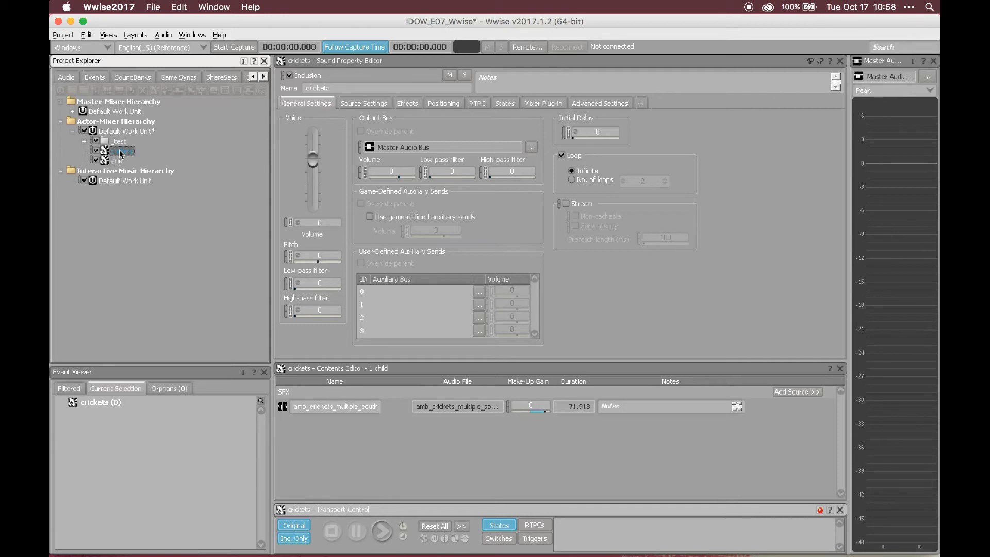
pyautogui.click(380, 531)
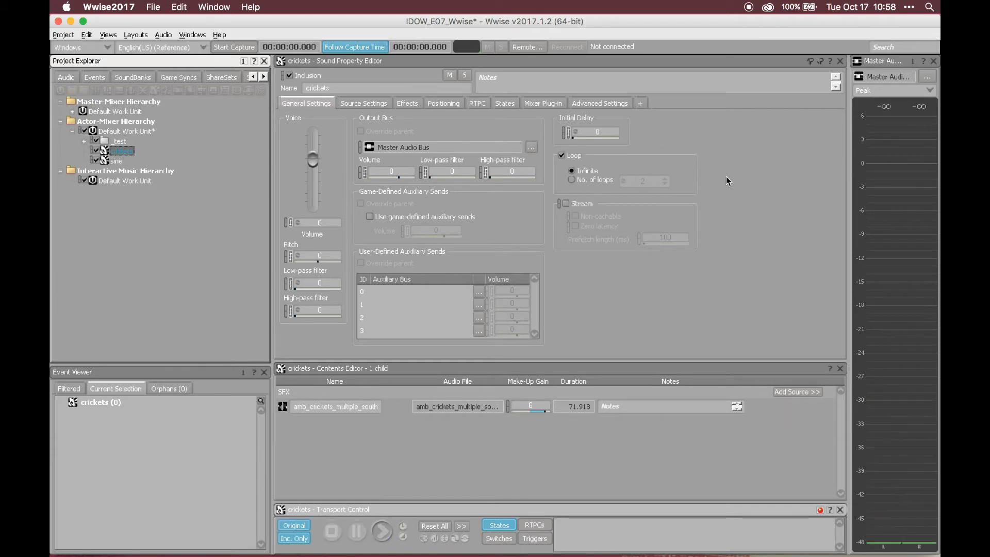
pyautogui.moveTo(486, 131)
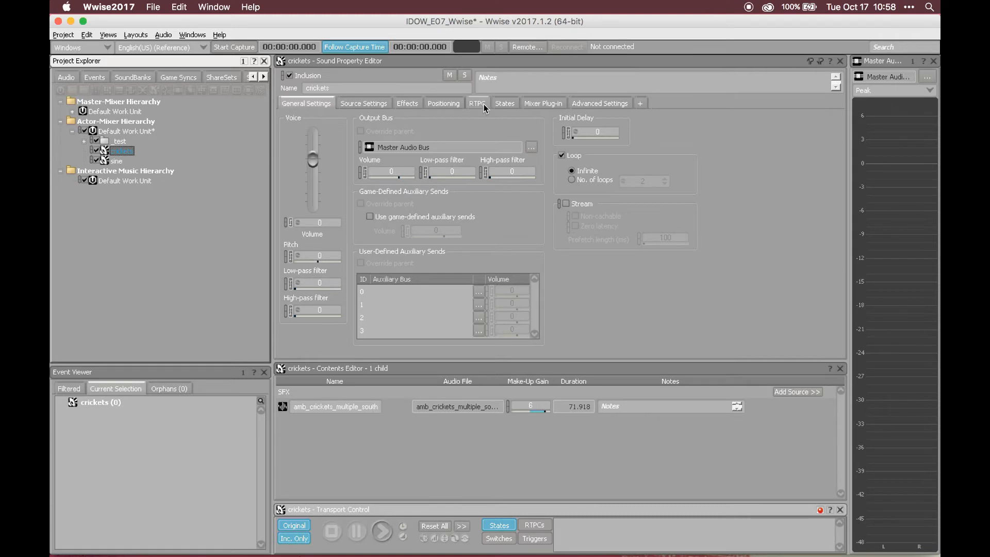
# Give crickets a Voice Pitch RTPC driven by a custom Random LFO at frequency 0.3, smoothing 30, and play it
pyautogui.click(478, 104)
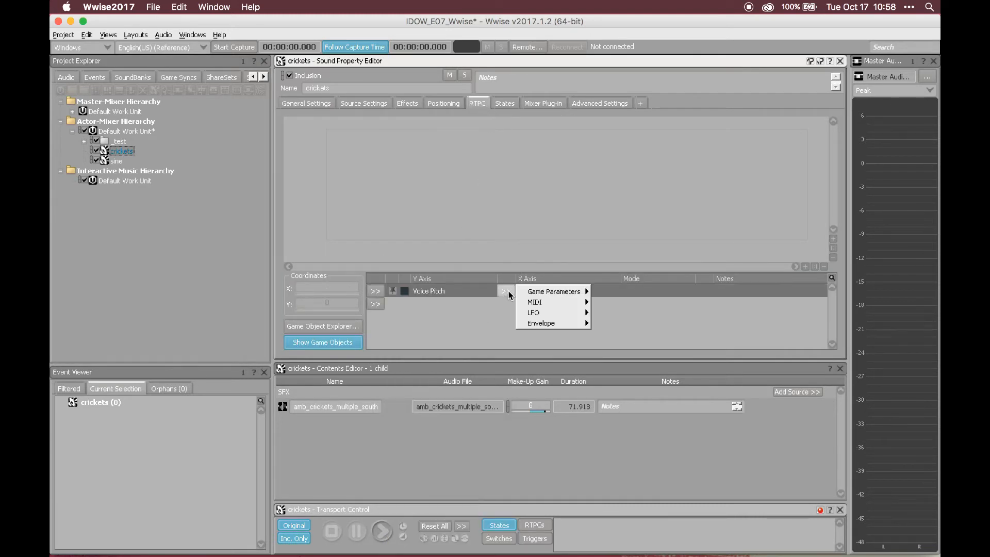
pyautogui.click(629, 326)
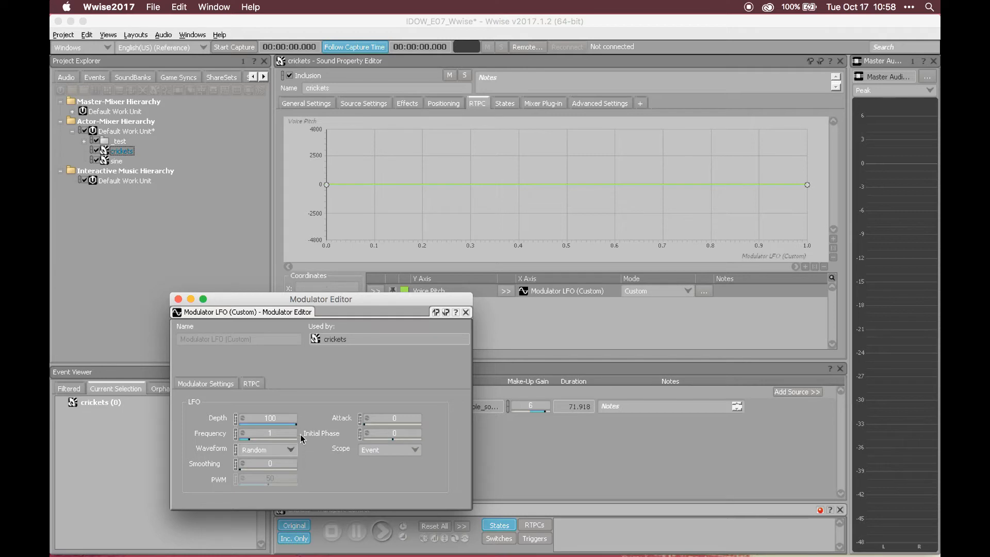
pyautogui.moveTo(284, 153)
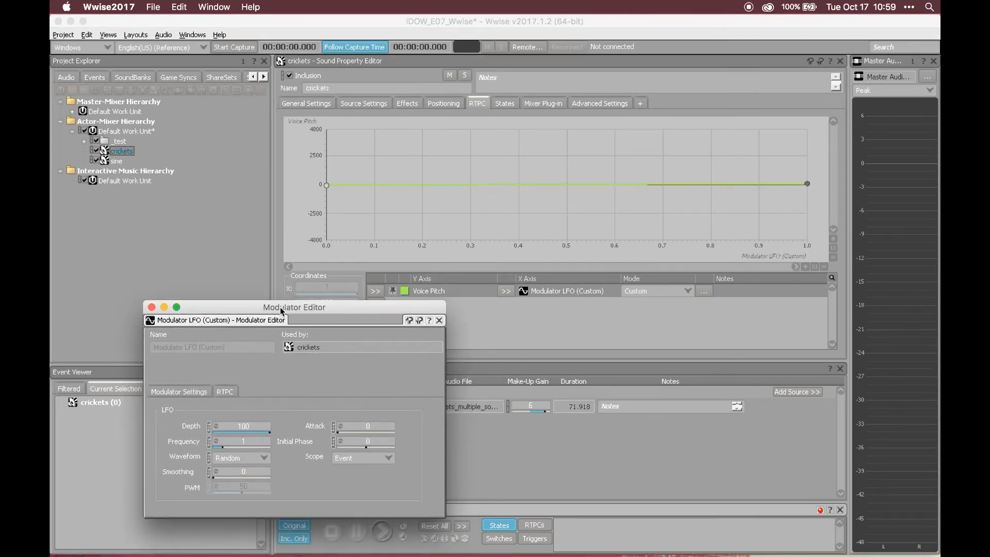
pyautogui.moveTo(253, 491)
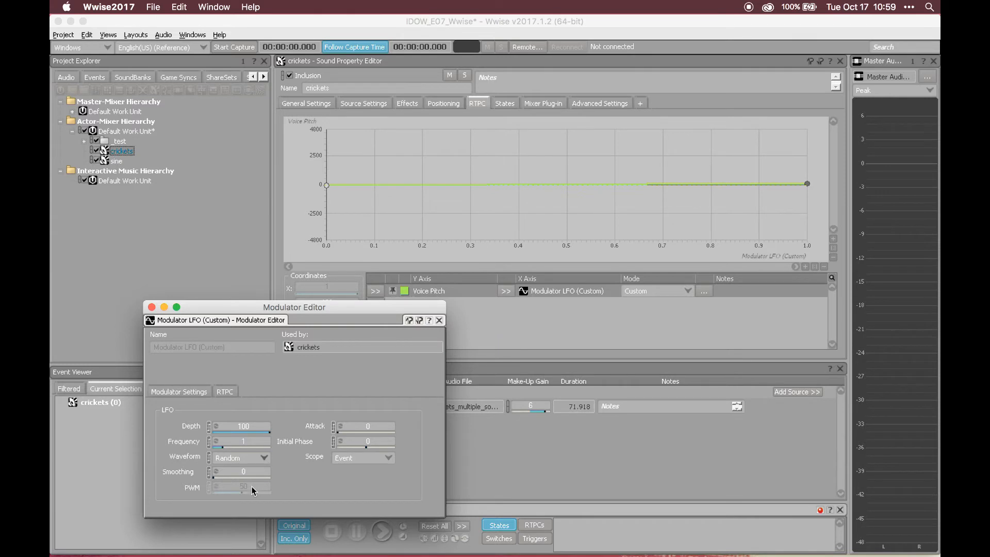
pyautogui.click(381, 531)
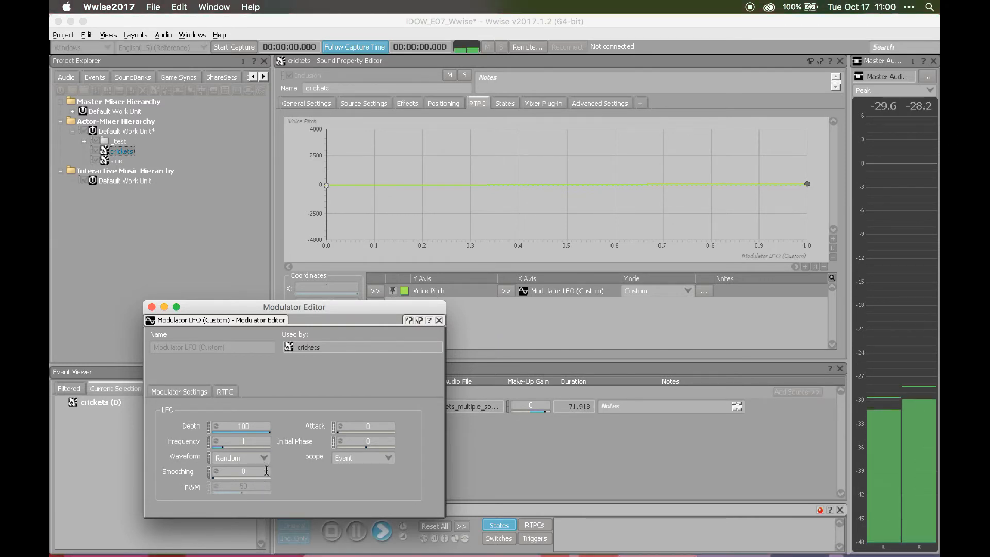
pyautogui.moveTo(289, 479)
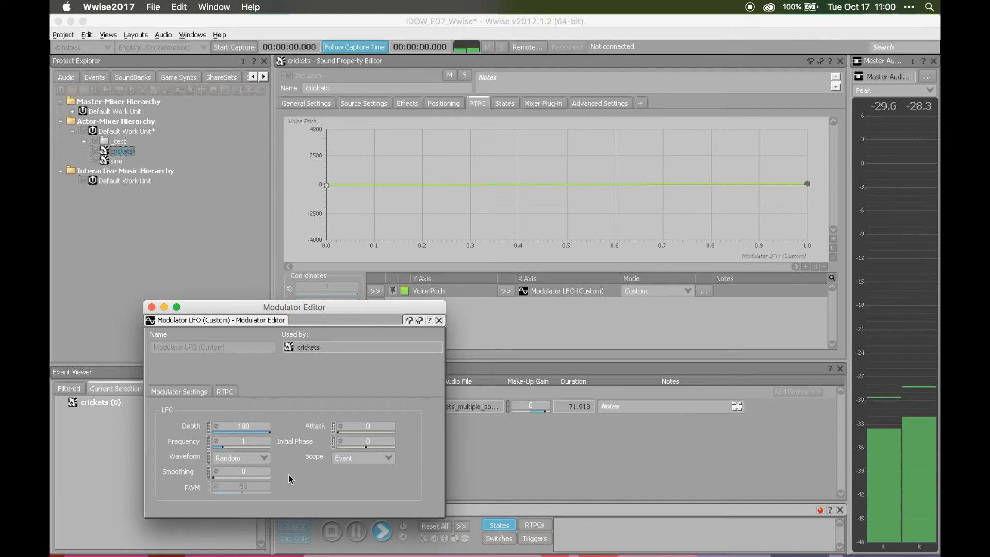
pyautogui.moveTo(288, 475)
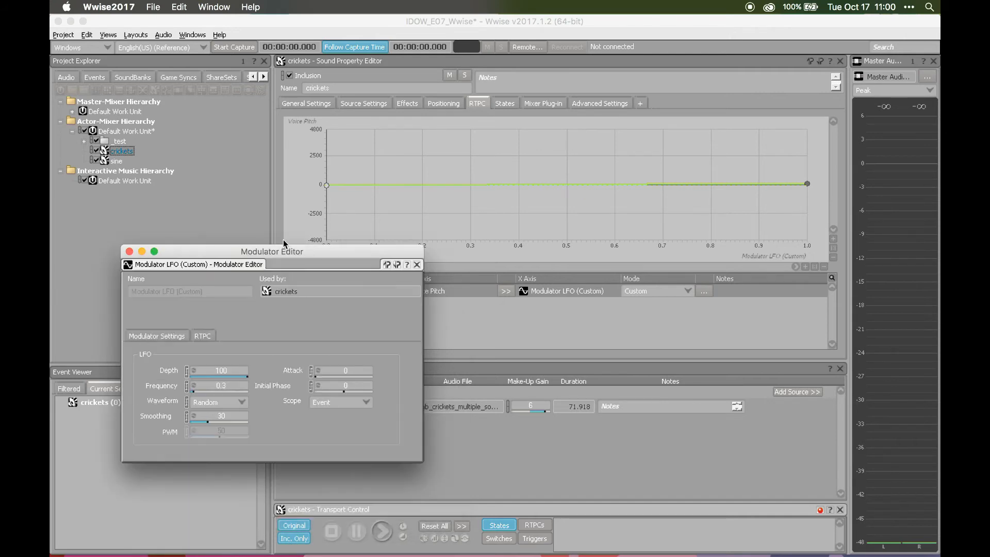
# Lower the crickets LFO depth to 40 and audition the reduced pitch modulation
pyautogui.click(380, 532)
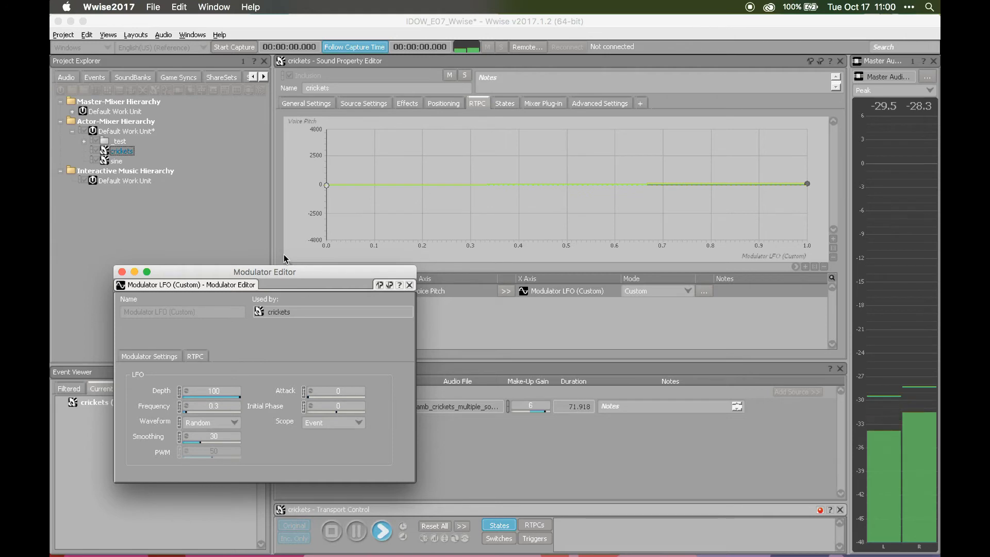
pyautogui.moveTo(279, 367)
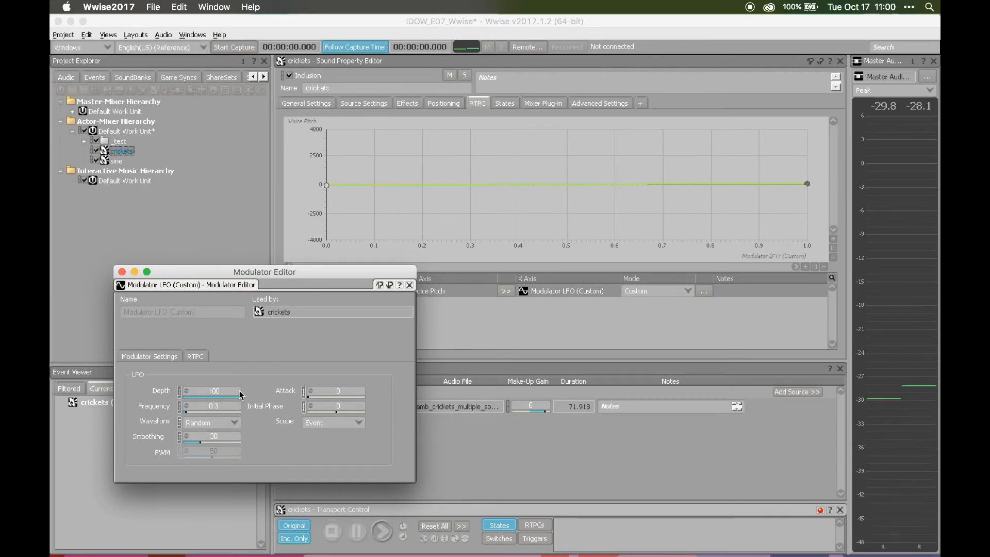
pyautogui.tripleClick(213, 390)
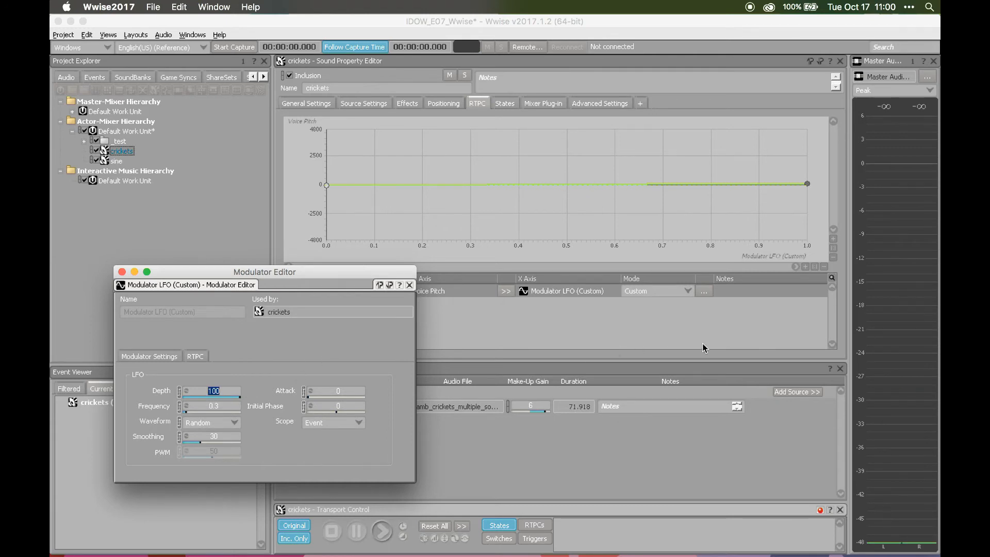
pyautogui.write('40')
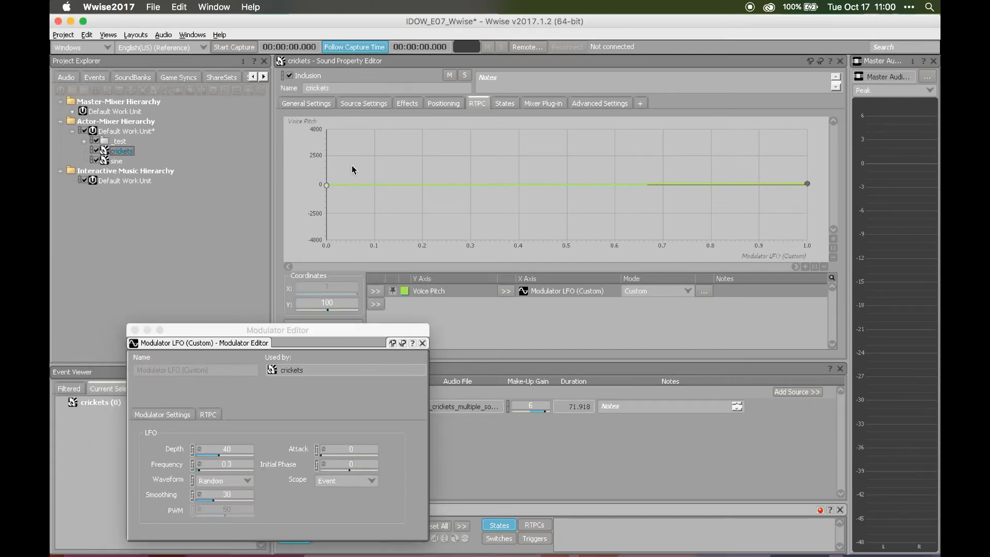
pyautogui.moveTo(372, 152)
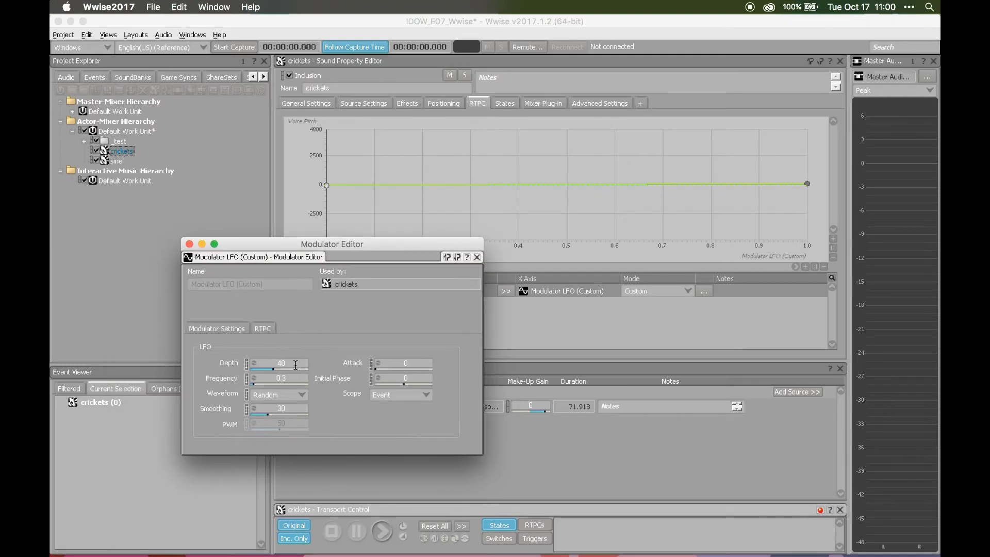
pyautogui.click(382, 530)
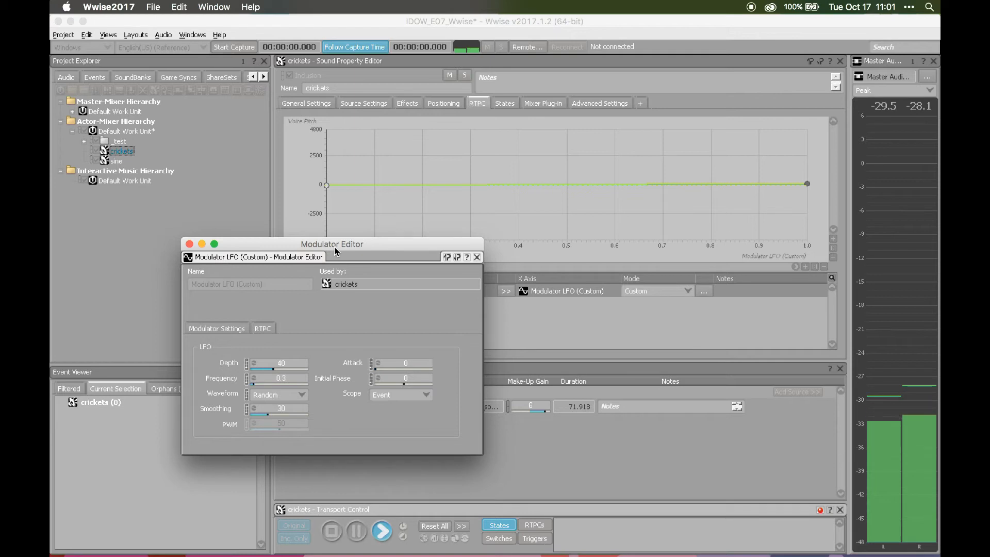
pyautogui.moveTo(329, 264)
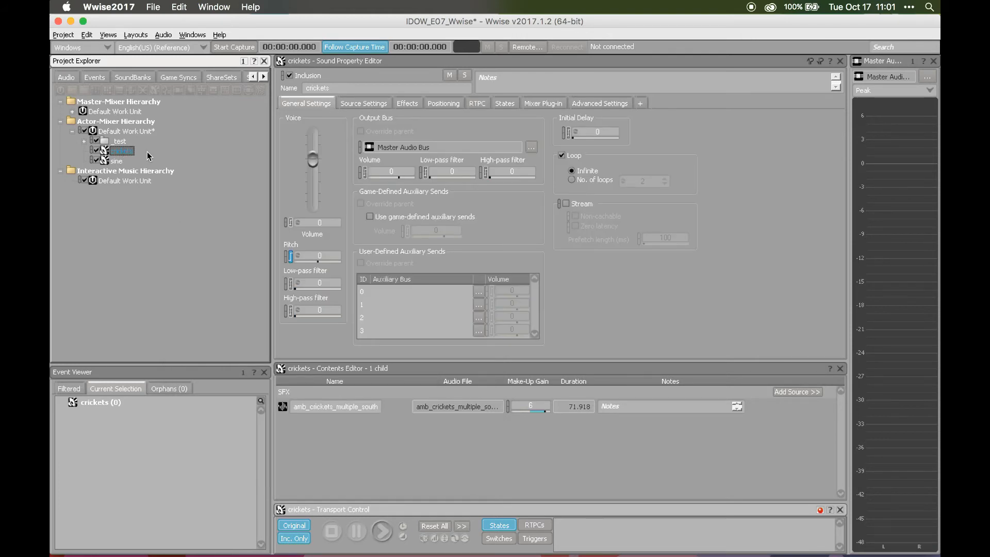
# Start renaming in the hierarchy to set up the crickets sequence container
pyautogui.doubleClick(119, 151)
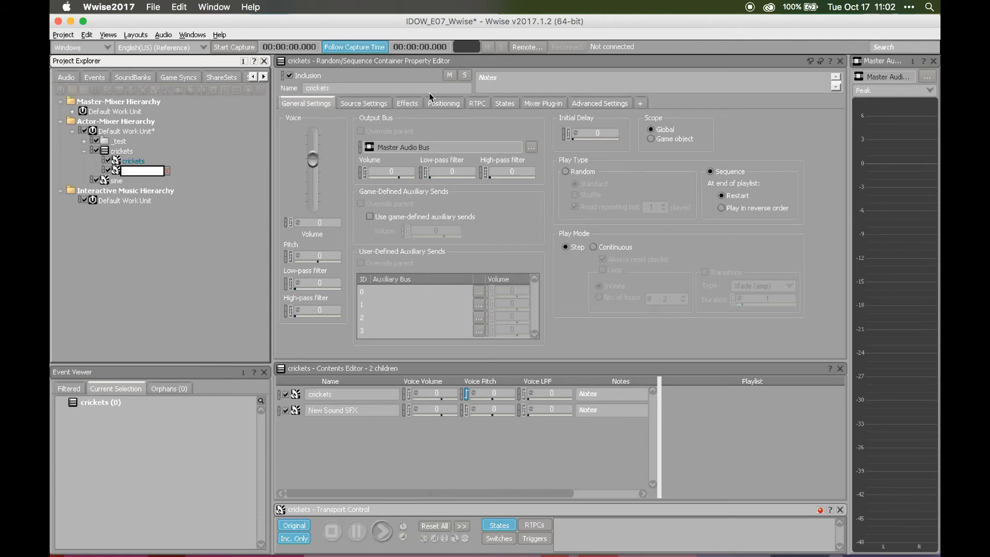
# Name the sound silence and add a 4-second Wwise Silence source with Rand. Min offset -2
pyautogui.click(133, 172)
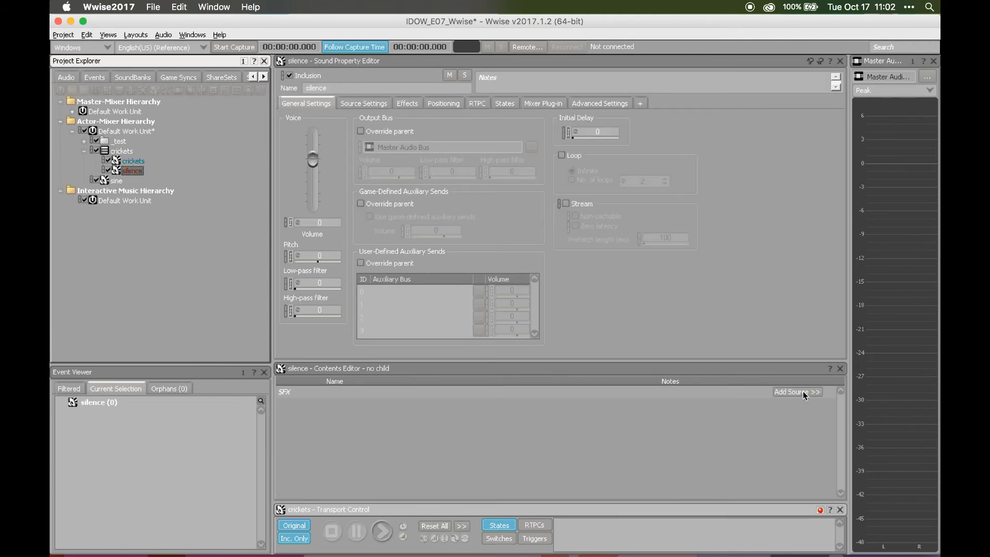
pyautogui.click(797, 392)
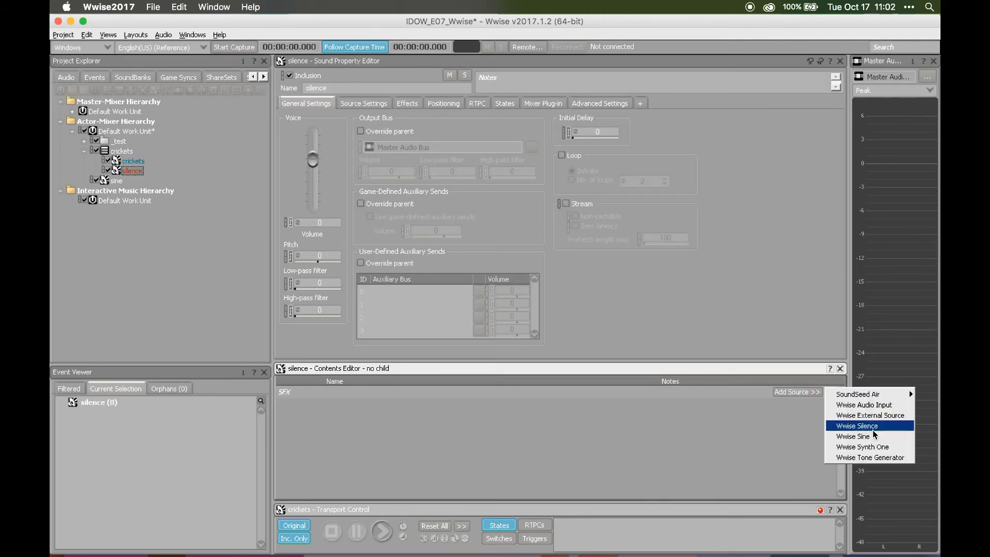
pyautogui.click(857, 425)
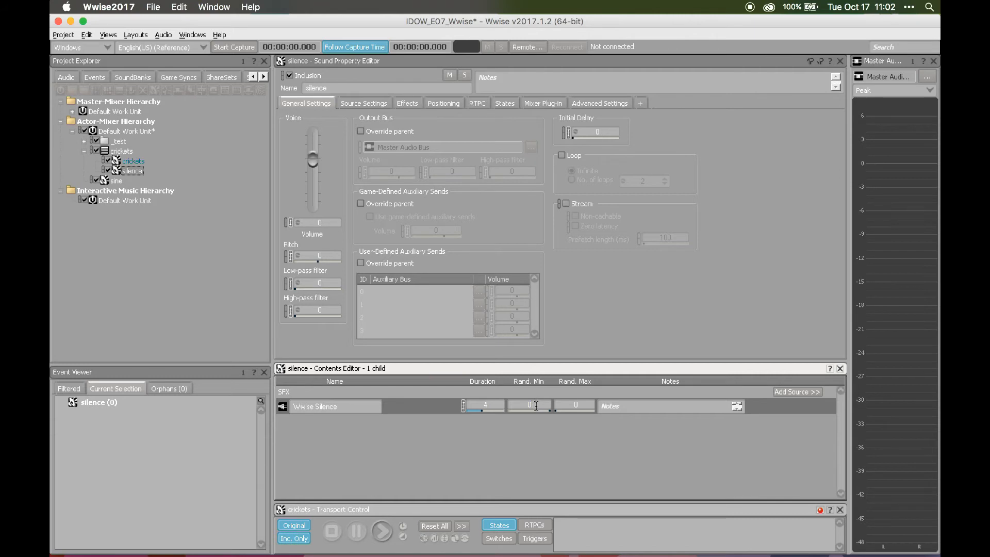
pyautogui.write('-2')
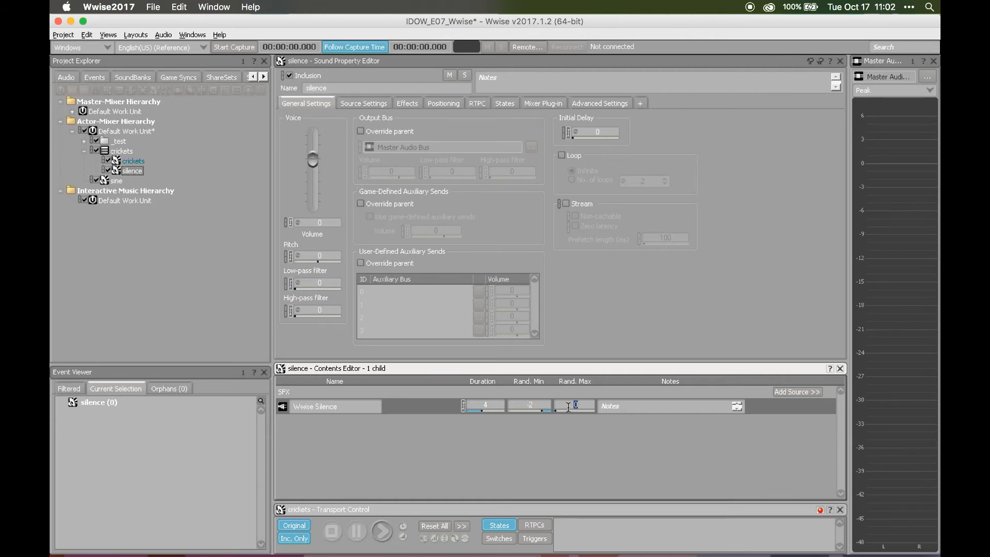
pyautogui.click(133, 161)
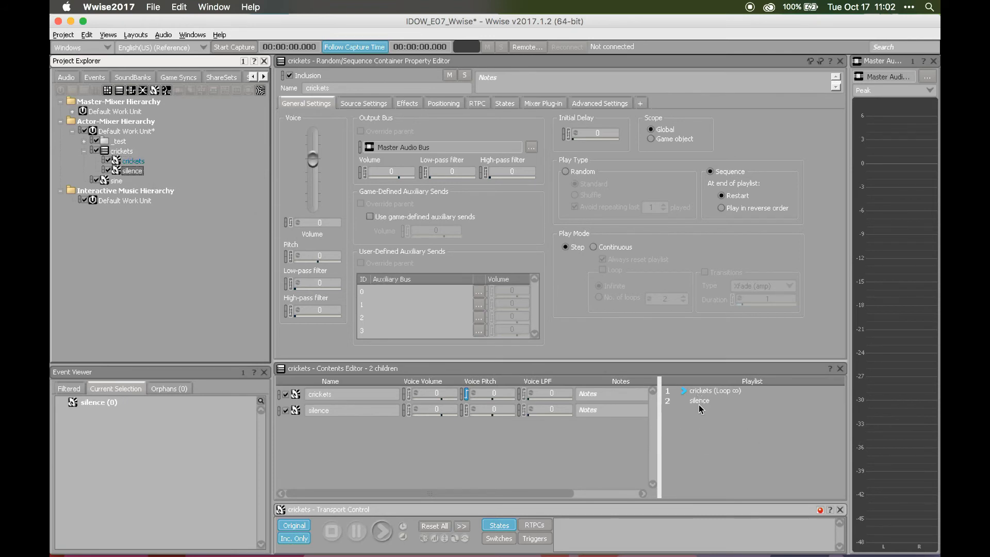
pyautogui.moveTo(711, 403)
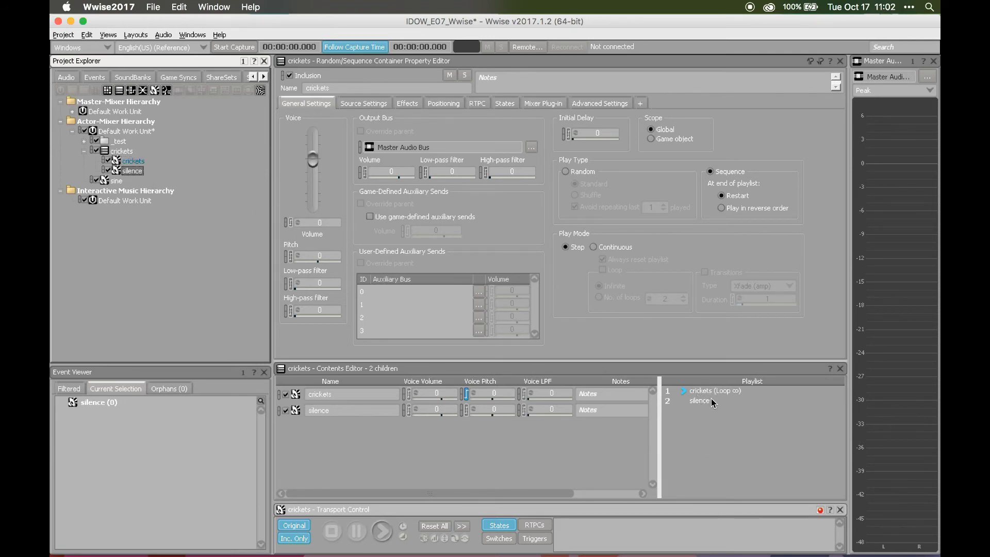
pyautogui.moveTo(676, 398)
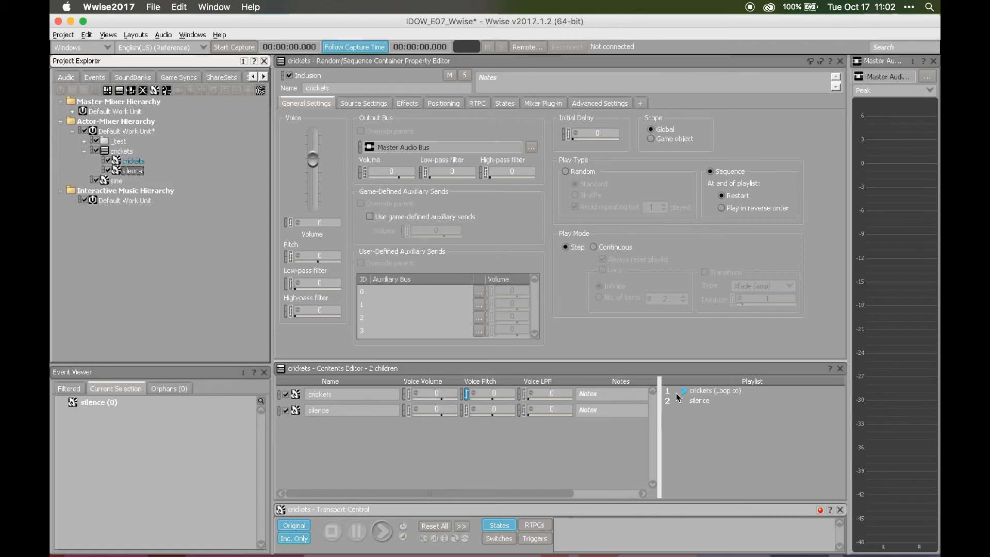
pyautogui.moveTo(741, 396)
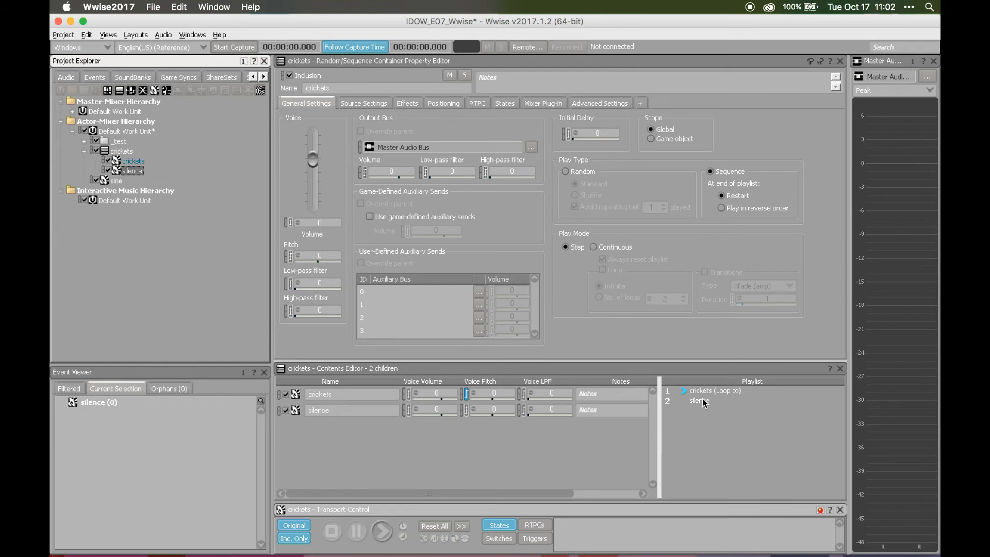
# Set the crickets sound to loop 6 times and enable the Randomizer on the loop count
pyautogui.click(133, 161)
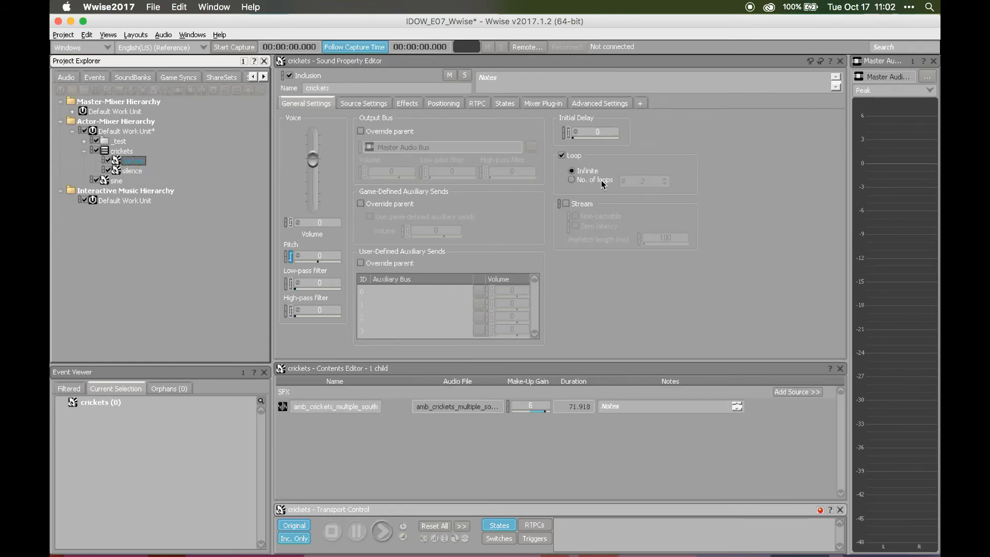
pyautogui.click(573, 179)
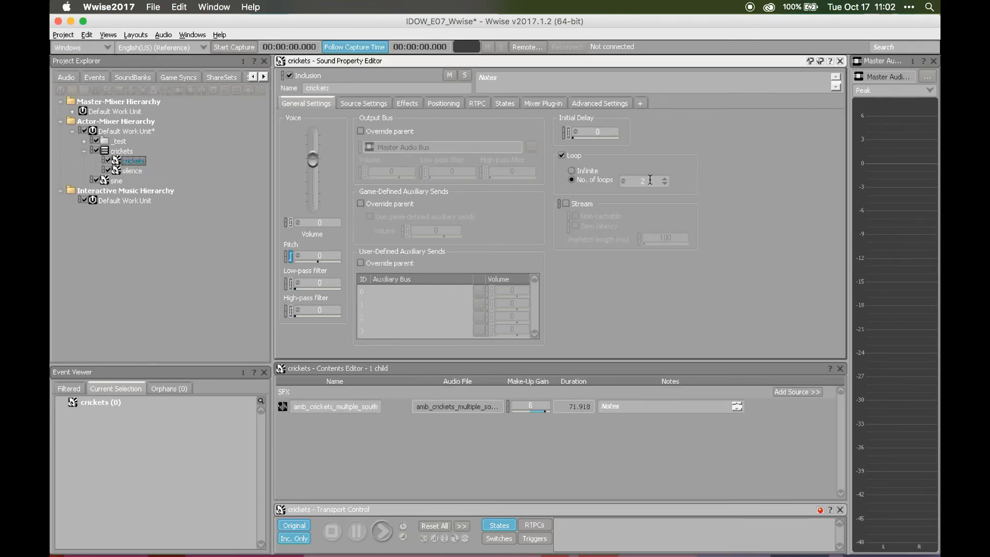
pyautogui.tripleClick(642, 181)
pyautogui.write('6')
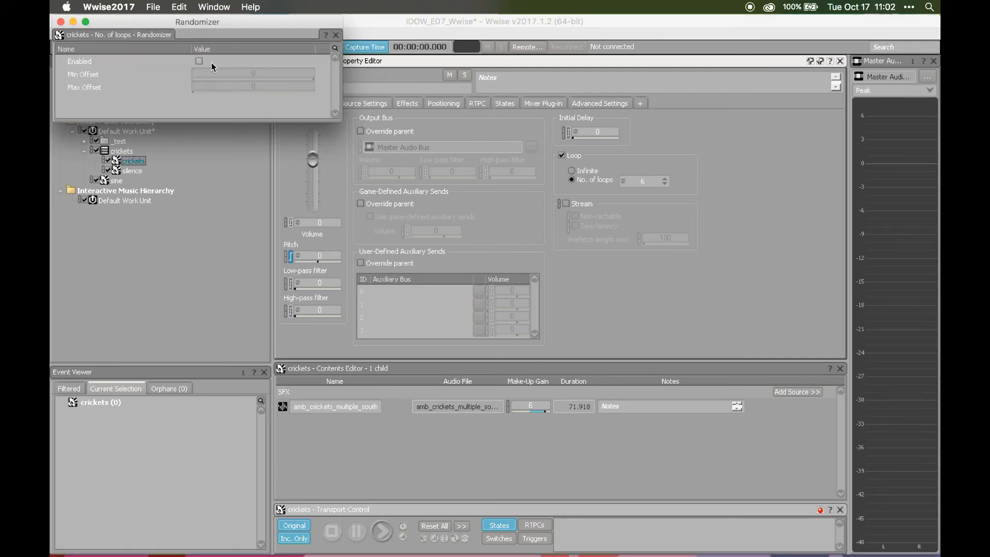
pyautogui.click(199, 61)
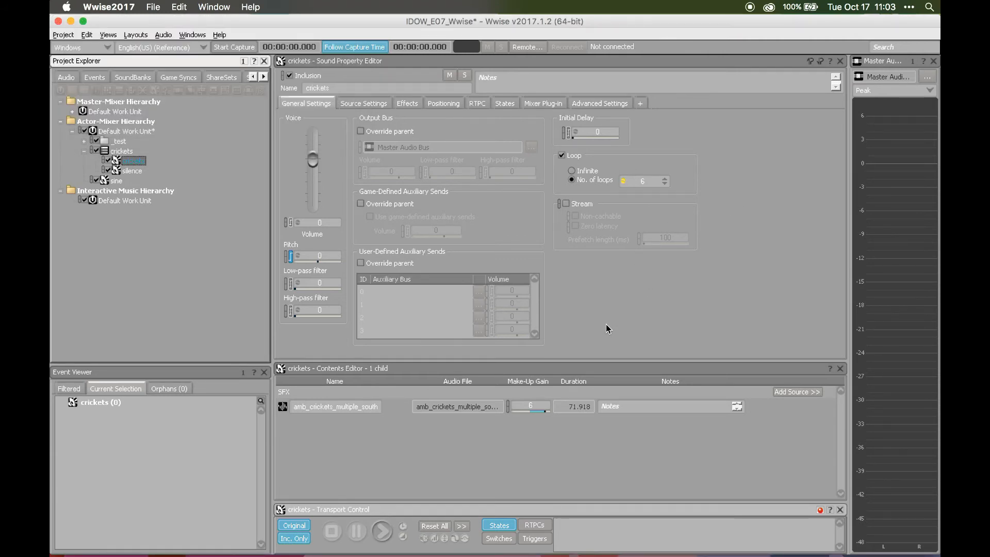
pyautogui.moveTo(657, 449)
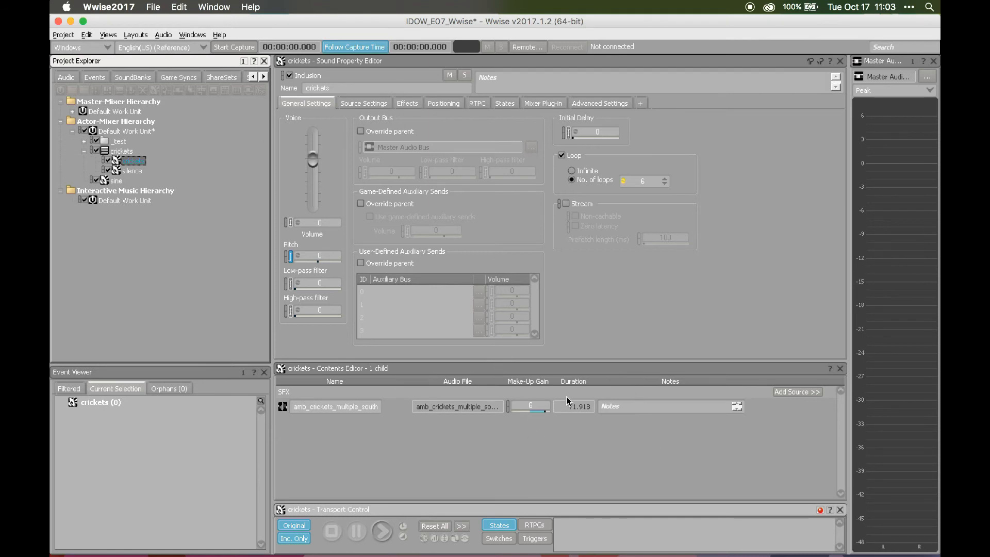
pyautogui.moveTo(587, 416)
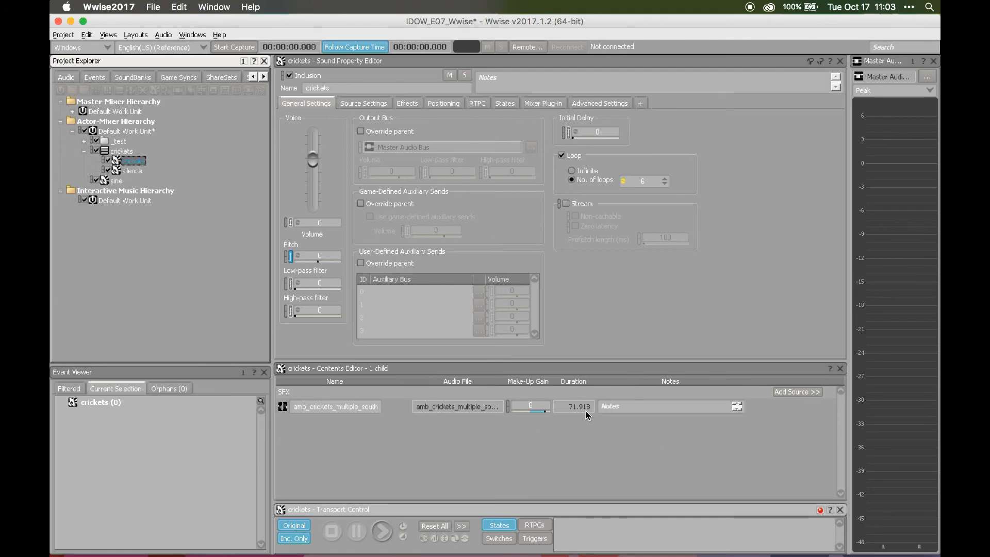
pyautogui.moveTo(312, 398)
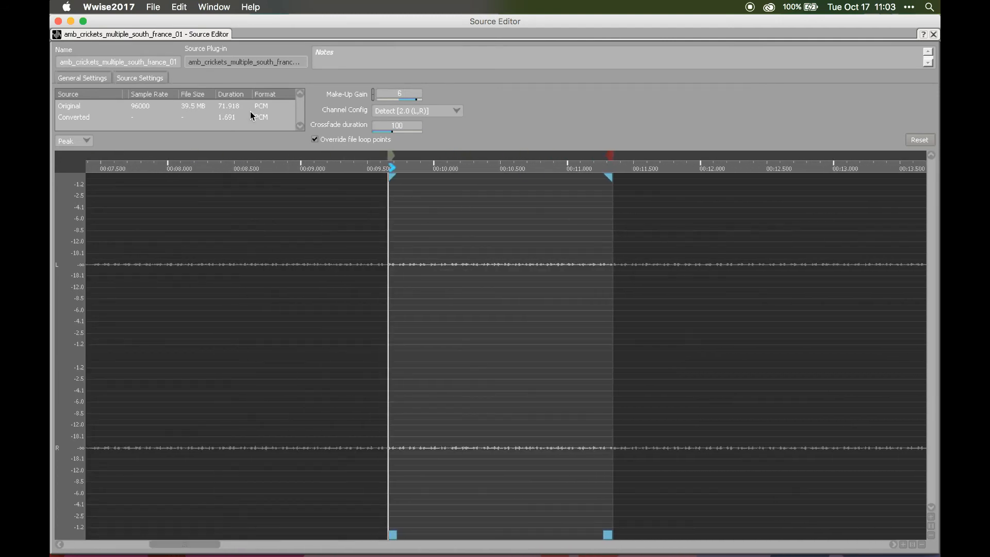
pyautogui.moveTo(537, 137)
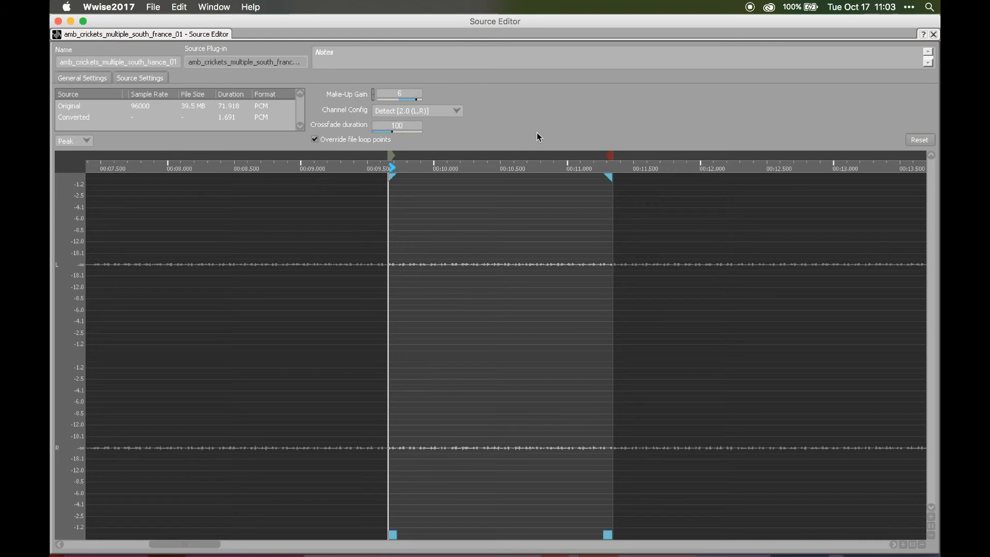
pyautogui.moveTo(448, 443)
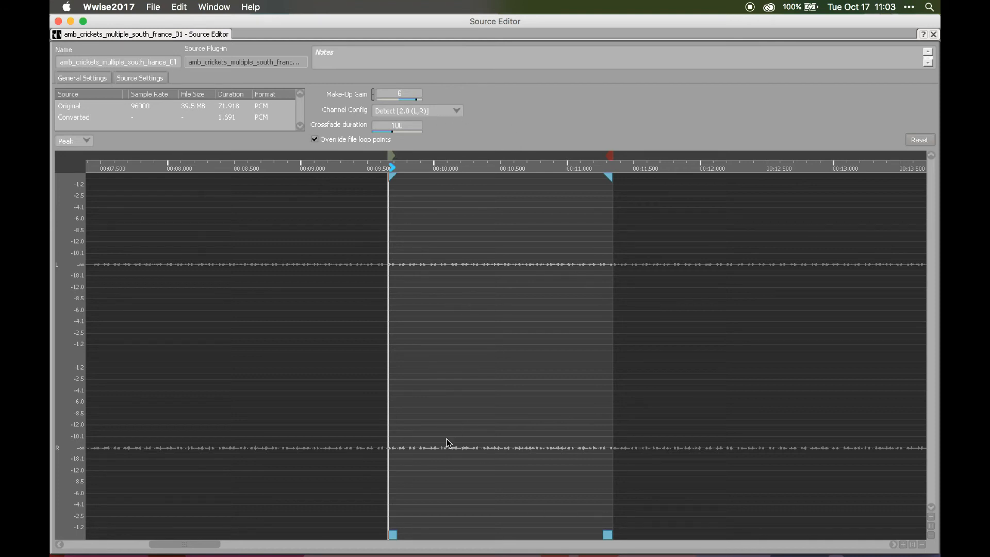
pyautogui.moveTo(429, 294)
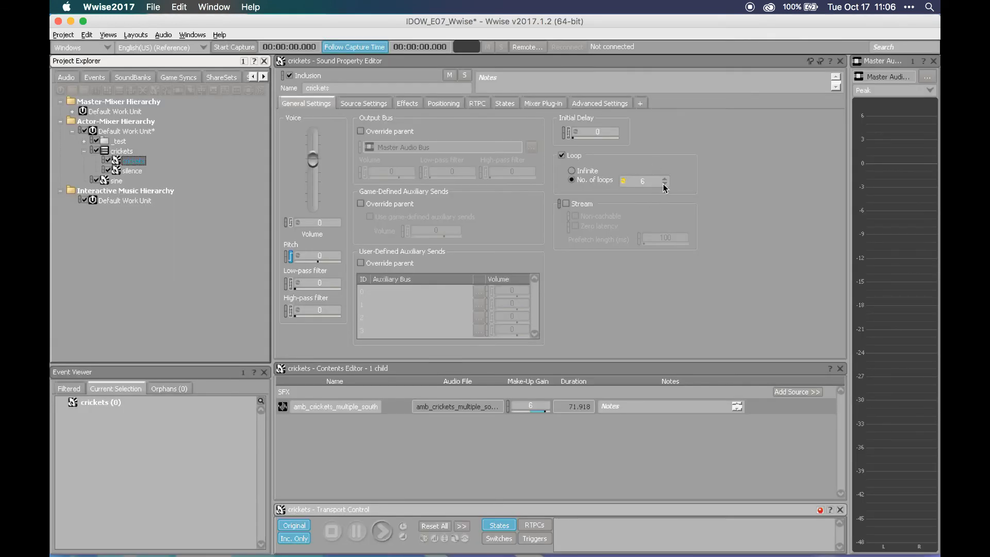
# Set the crickets container's Play Mode to Continuous with Loop (Infinite)
pyautogui.tripleClick(643, 182)
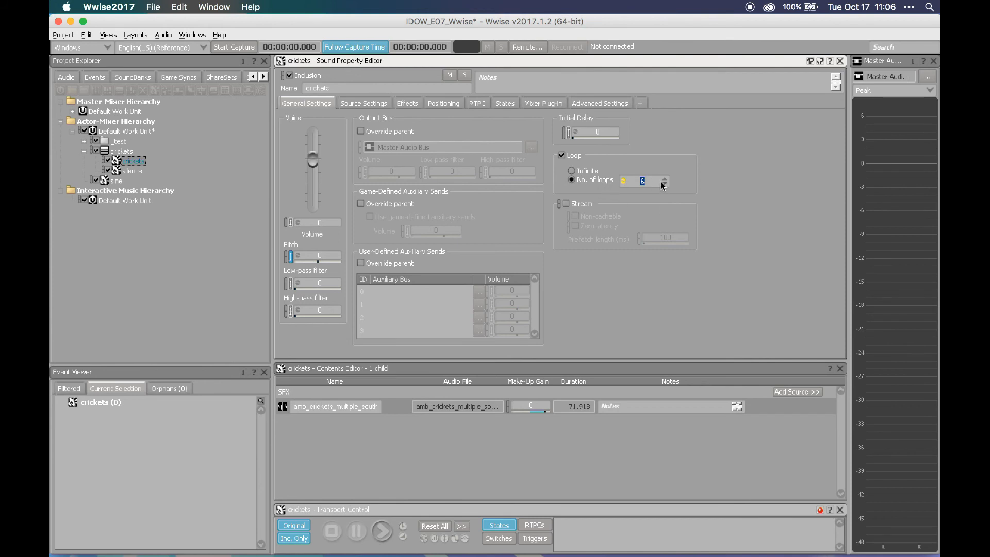
pyautogui.click(625, 181)
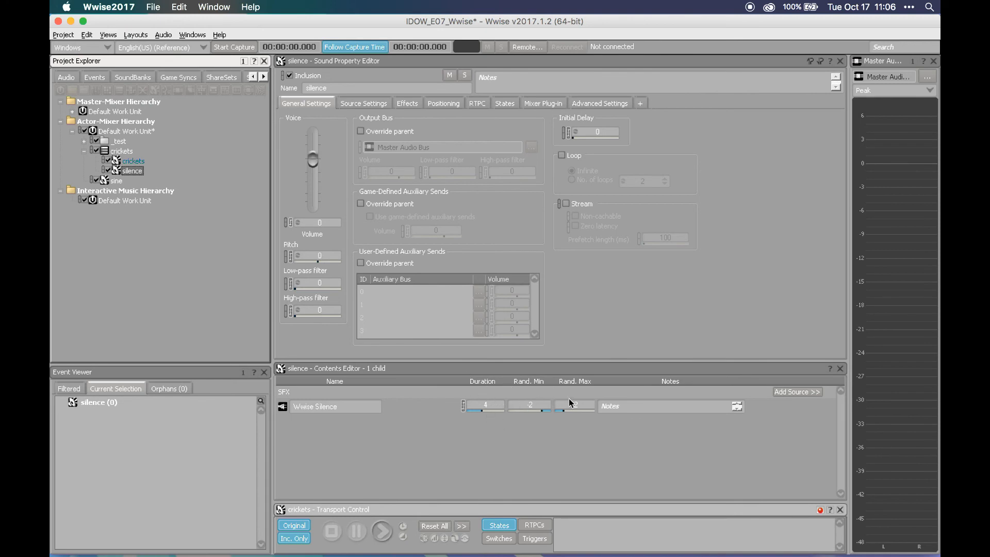
pyautogui.click(134, 161)
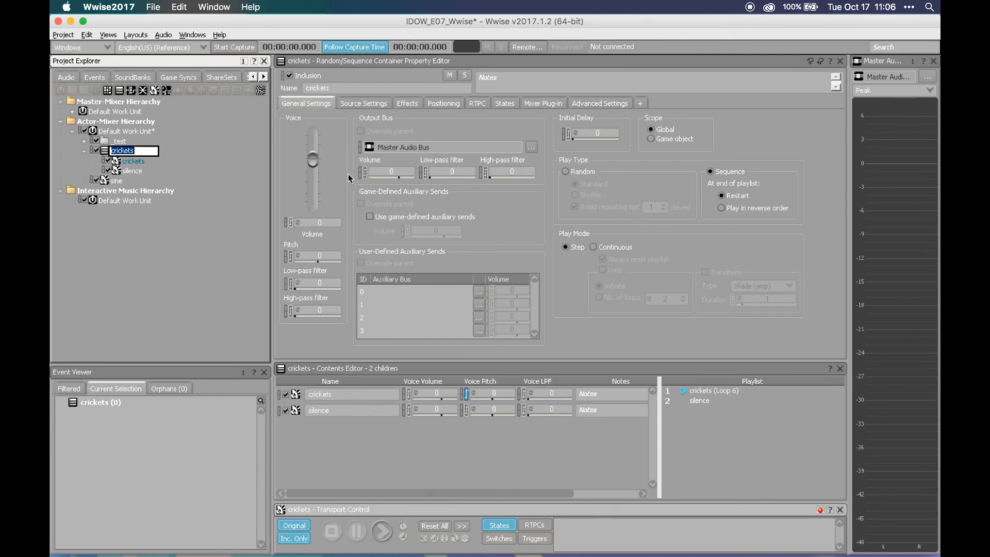
pyautogui.click(594, 246)
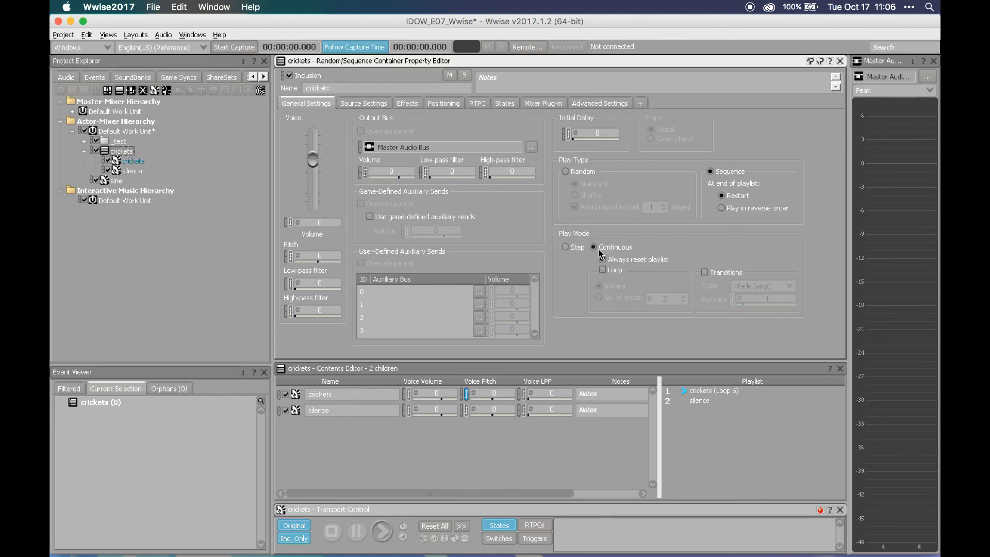
pyautogui.click(604, 269)
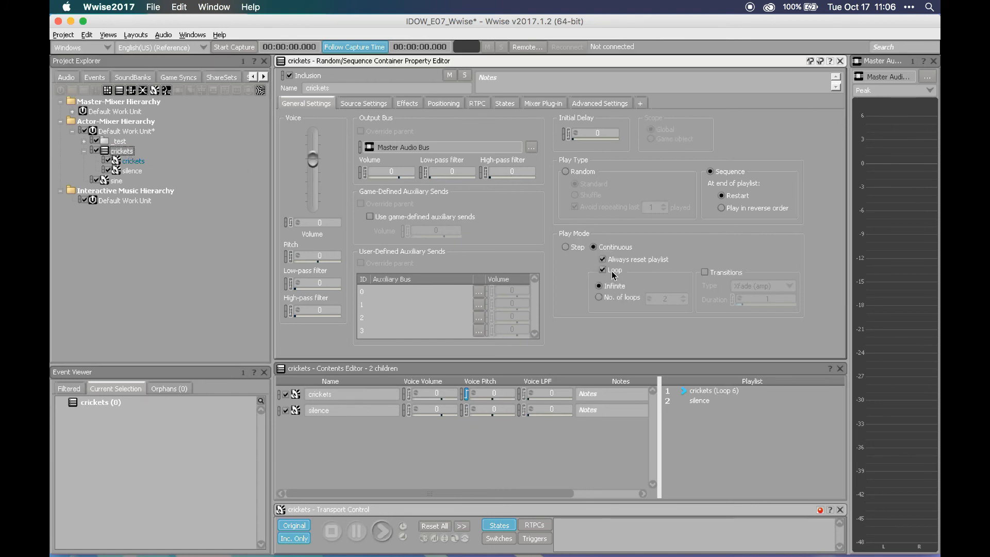
# Enable Transitions between playlist items using Xfade (amp) lasting 0.8
pyautogui.click(705, 272)
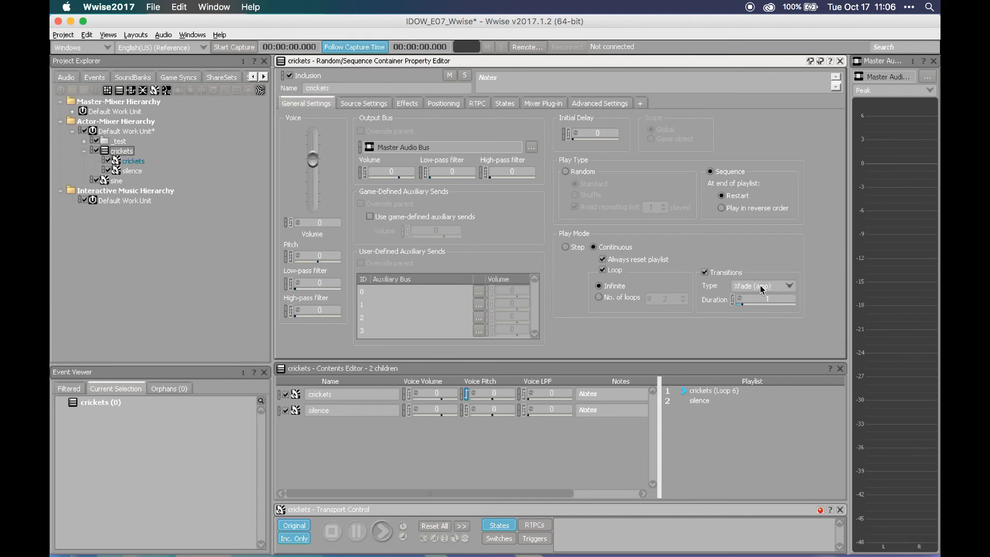
pyautogui.click(762, 286)
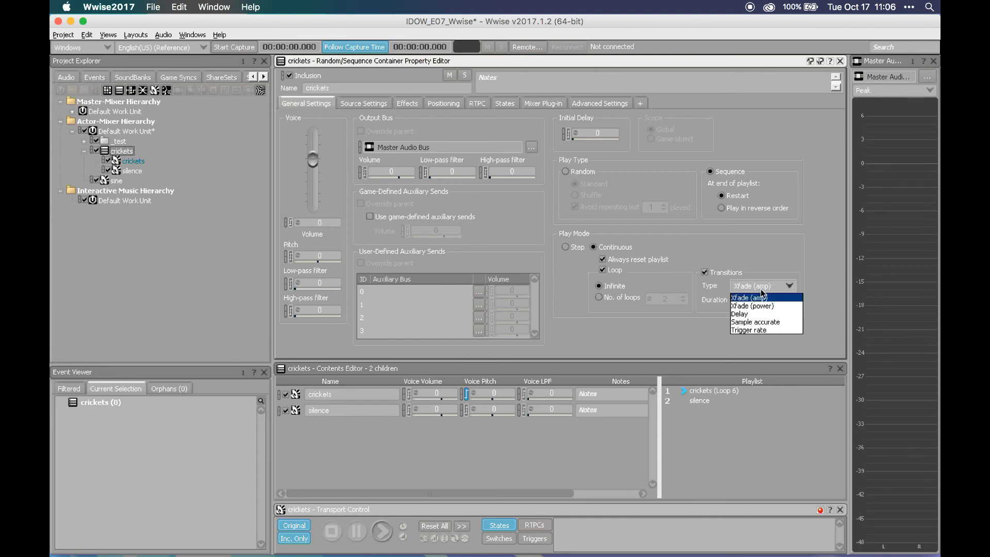
pyautogui.moveTo(768, 299)
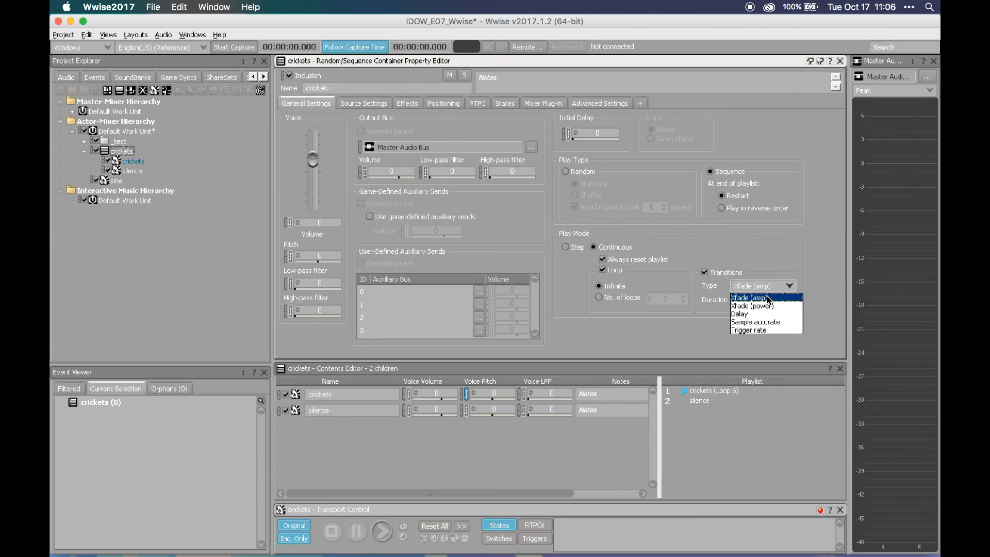
pyautogui.click(748, 297)
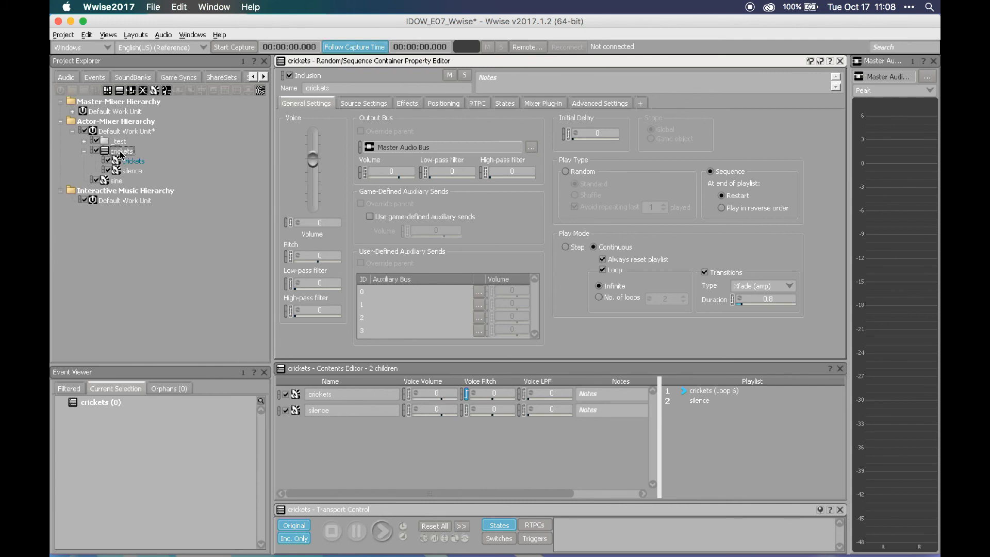
pyautogui.click(84, 151)
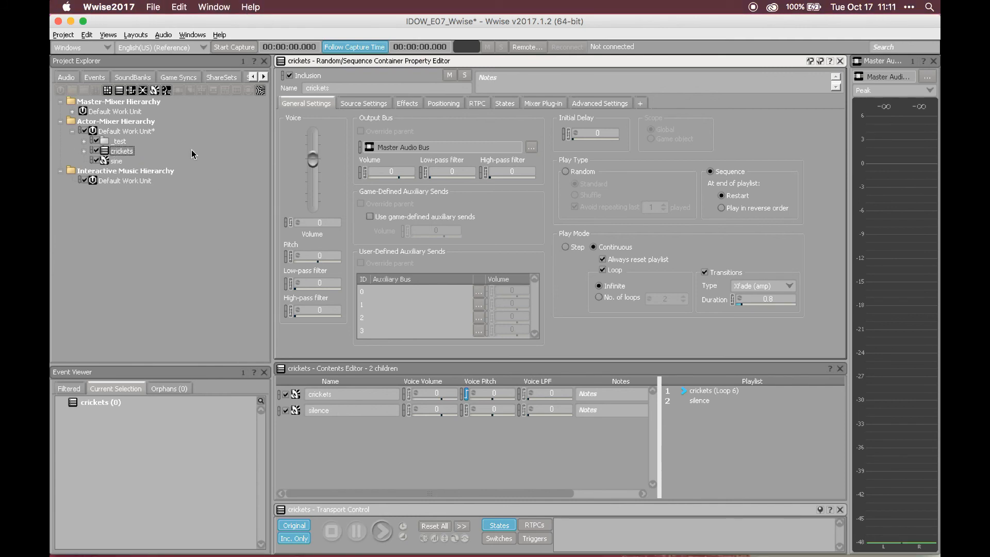
pyautogui.click(382, 530)
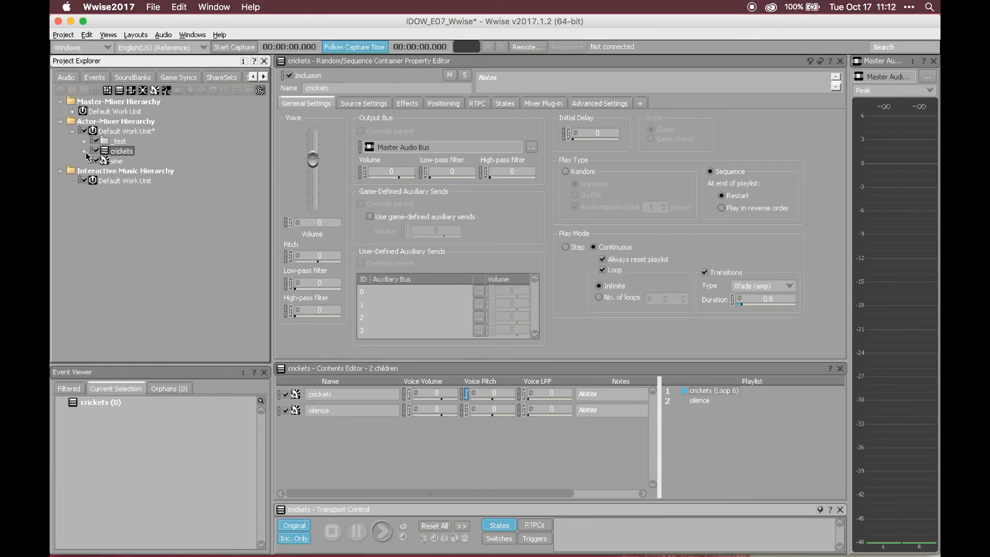
# View the RTPC mapping Voice Pitch to the Modulator LFO (Custom) curve
pyautogui.click(130, 161)
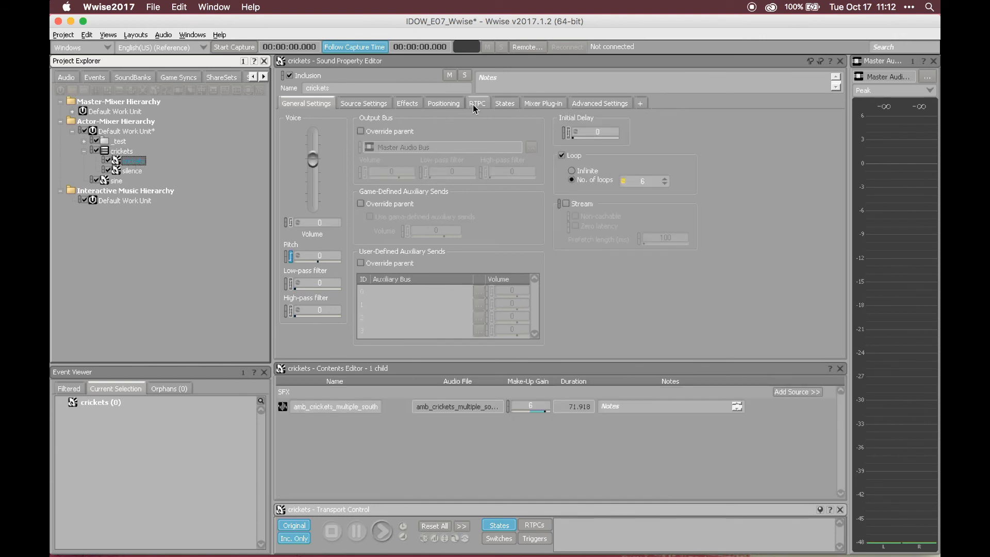
pyautogui.click(122, 151)
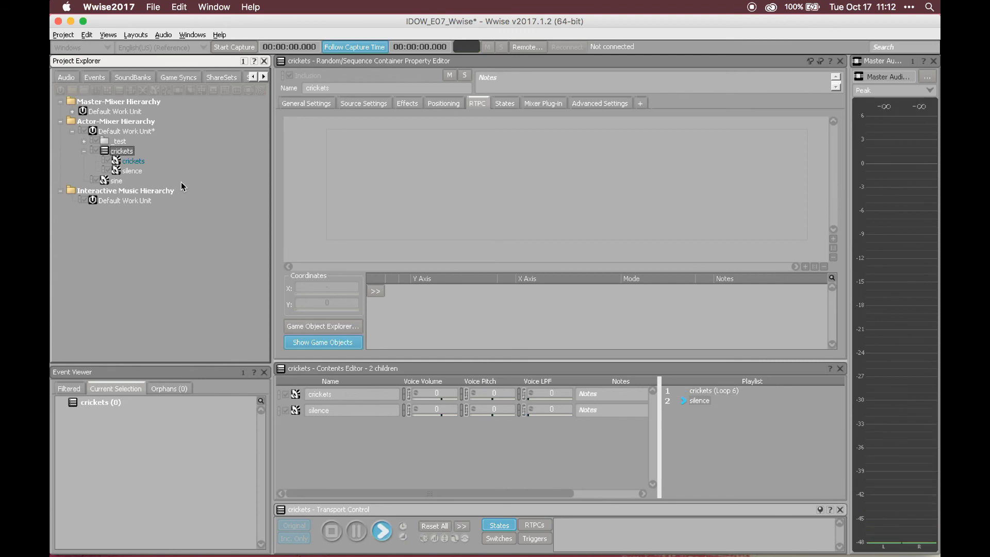
pyautogui.click(381, 531)
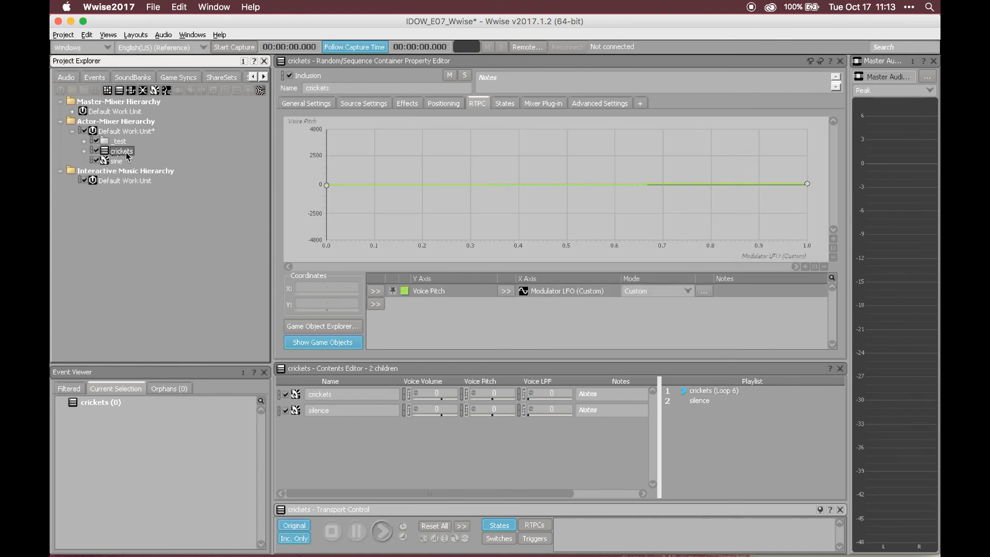
pyautogui.moveTo(149, 158)
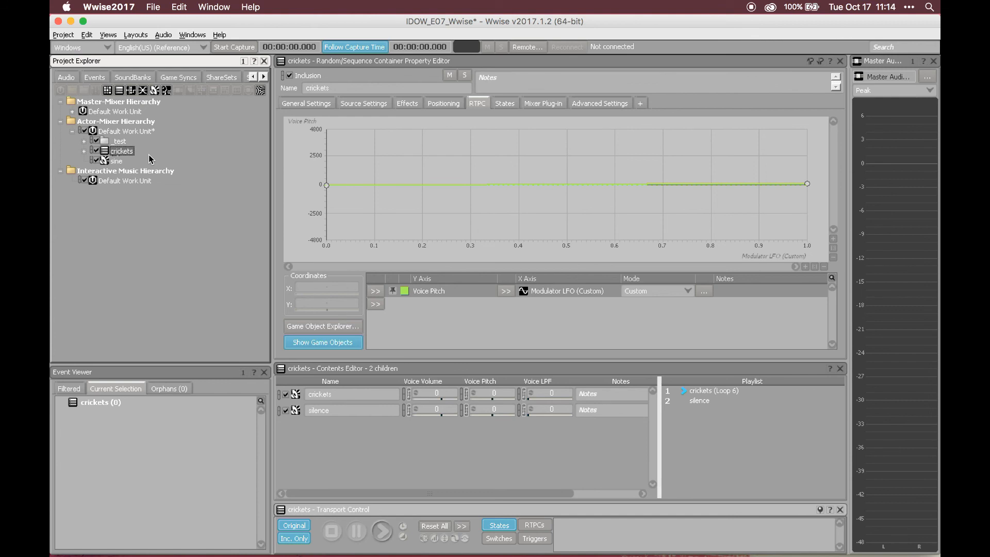
pyautogui.moveTo(597, 175)
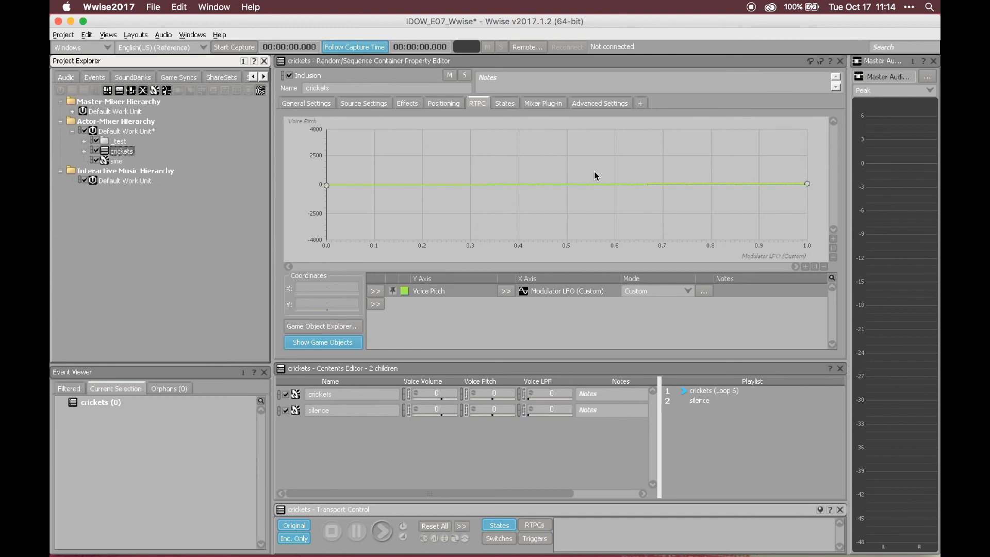
# Check the crickets sound's No. of loops, then return to the container's General Settings
pyautogui.click(84, 150)
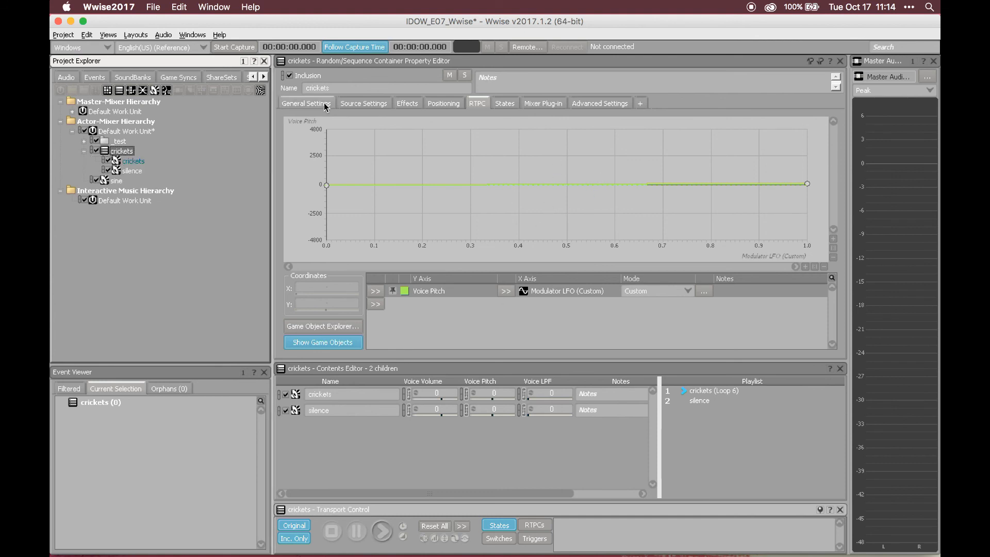
pyautogui.click(306, 103)
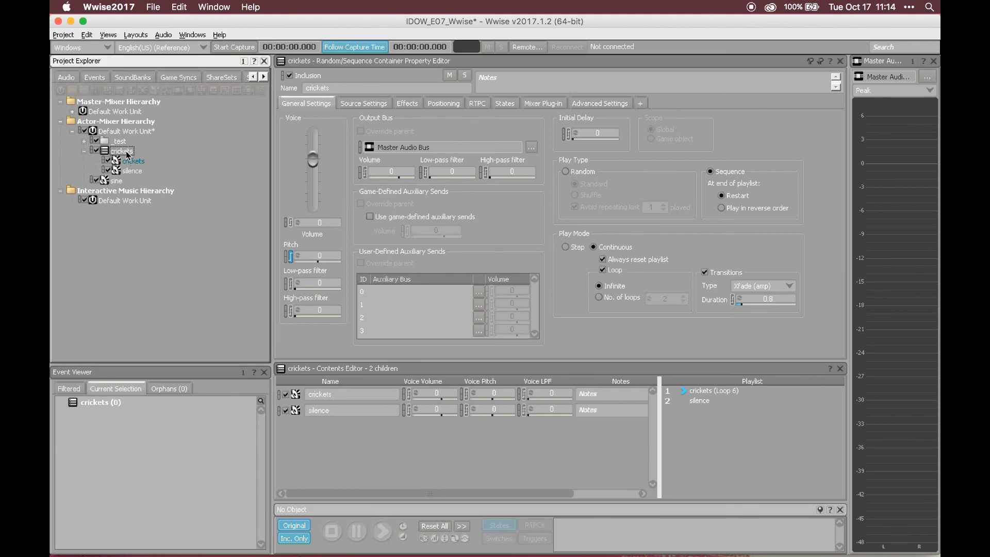
pyautogui.click(133, 161)
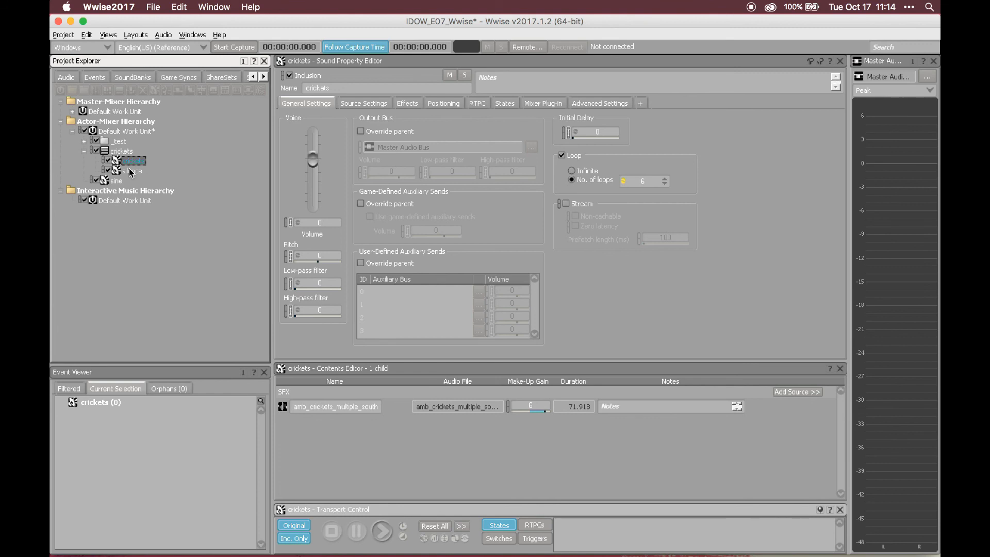
pyautogui.click(133, 161)
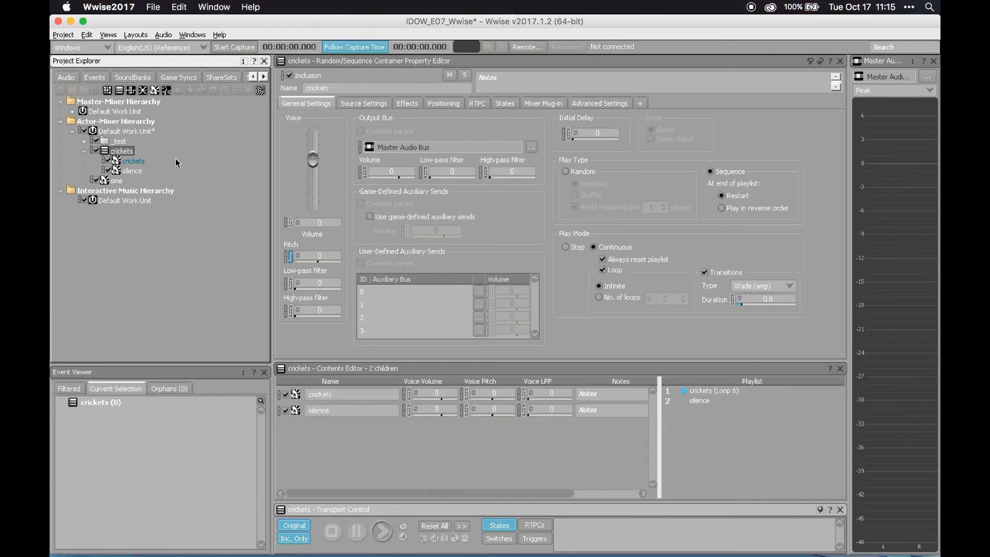